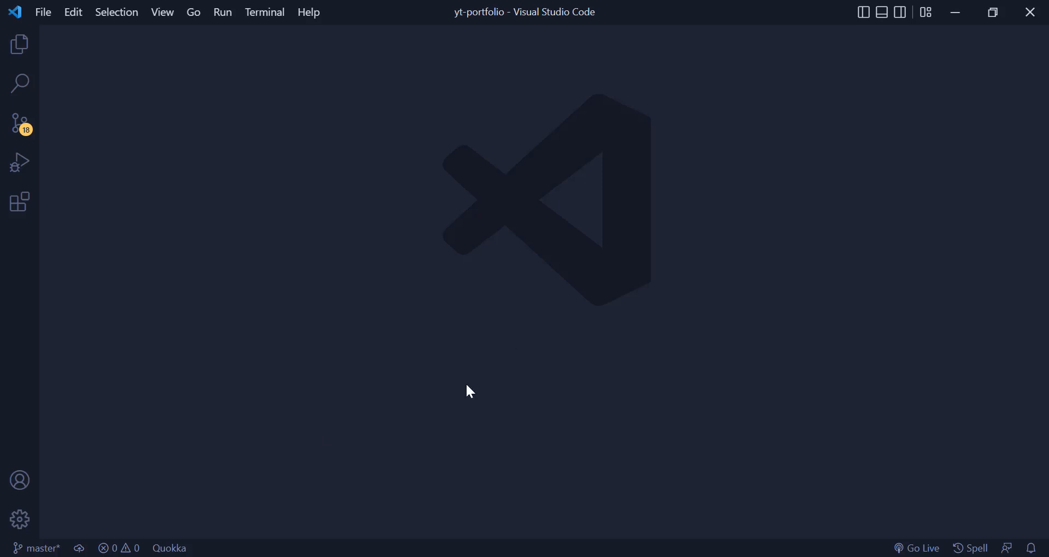
pyautogui.moveTo(298, 435)
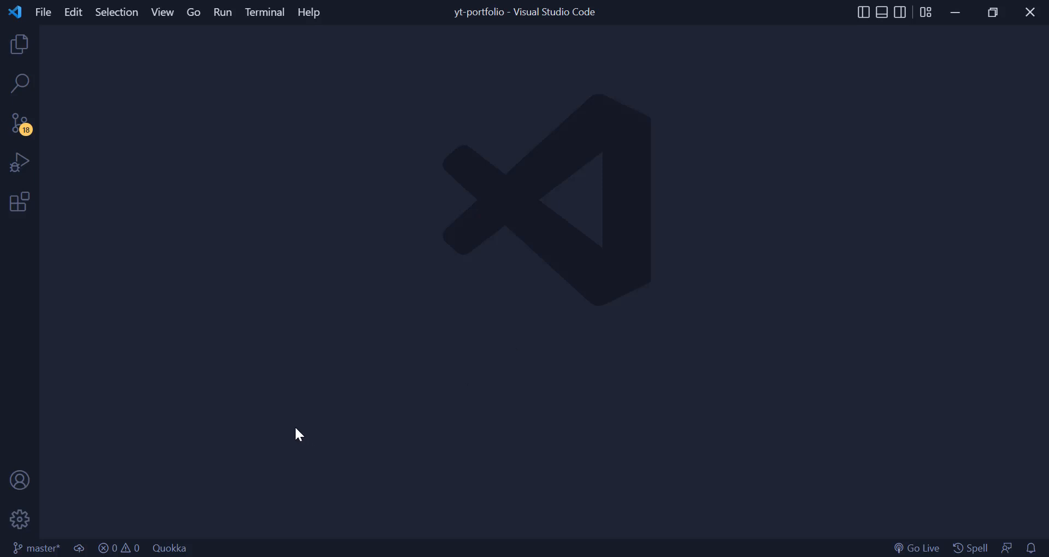
pyautogui.moveTo(334, 456)
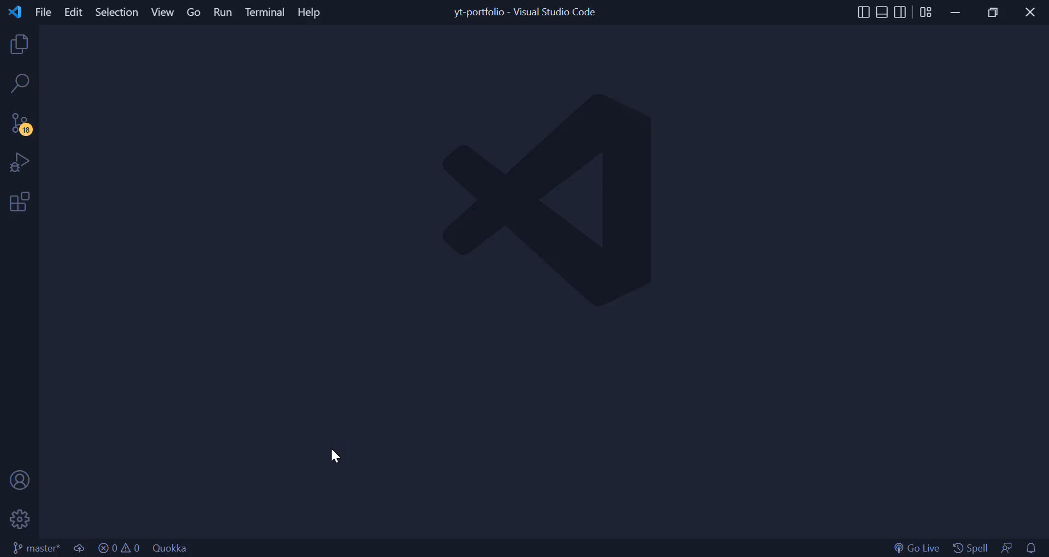
pyautogui.moveTo(89, 132)
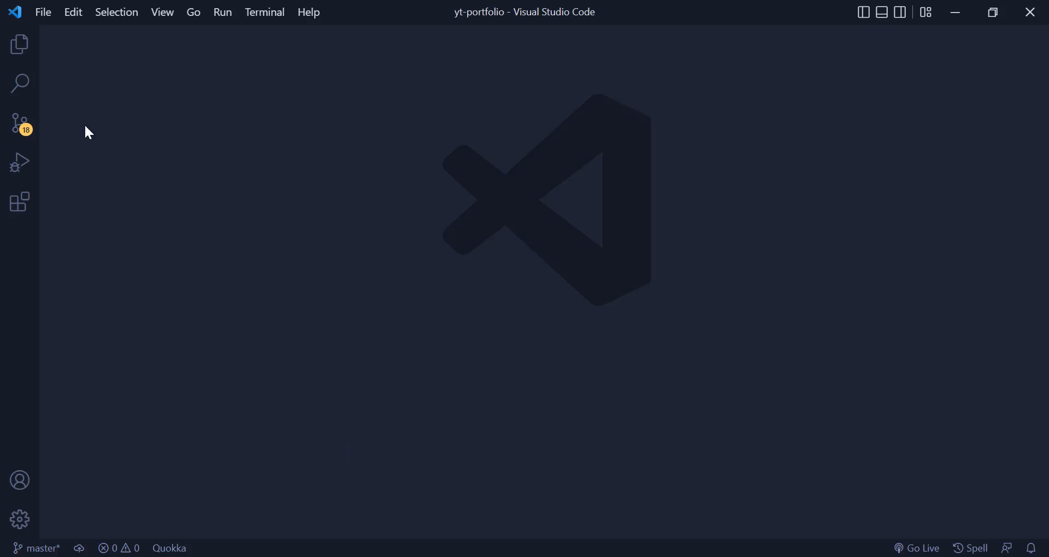
# Step: Create a new Services.jsx file inside the Service folder
pyautogui.click(20, 44)
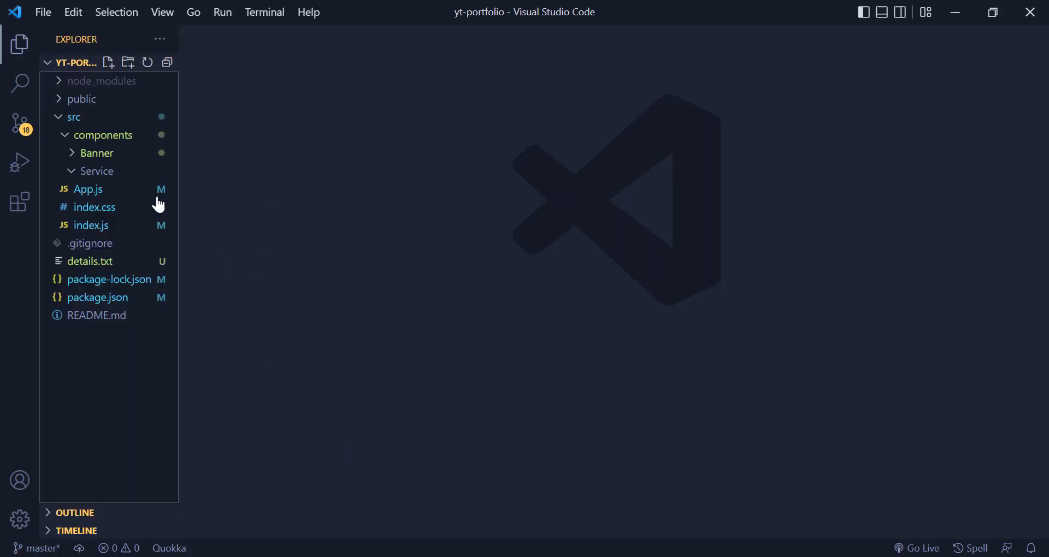
pyautogui.click(108, 62)
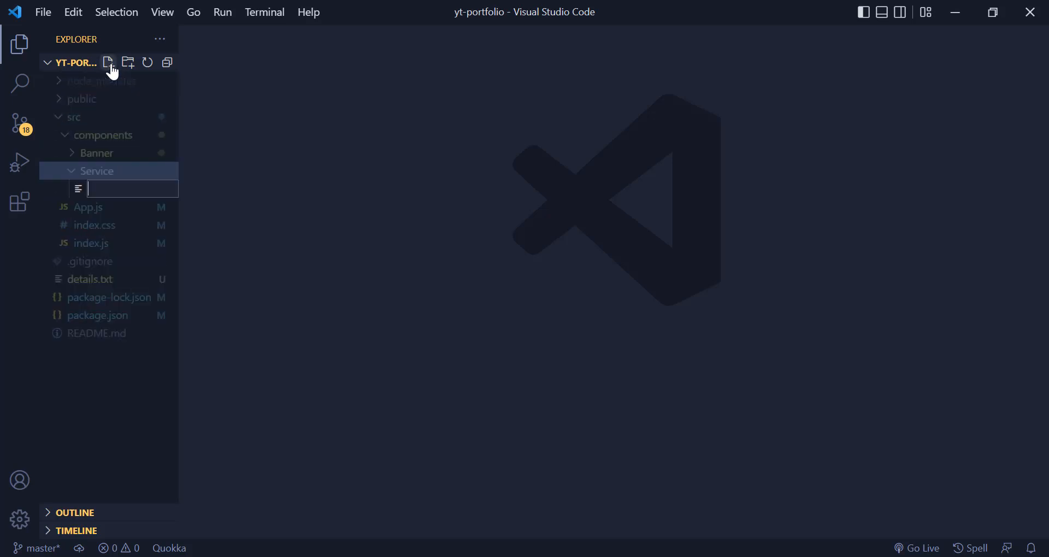
pyautogui.write('Services.jsx')
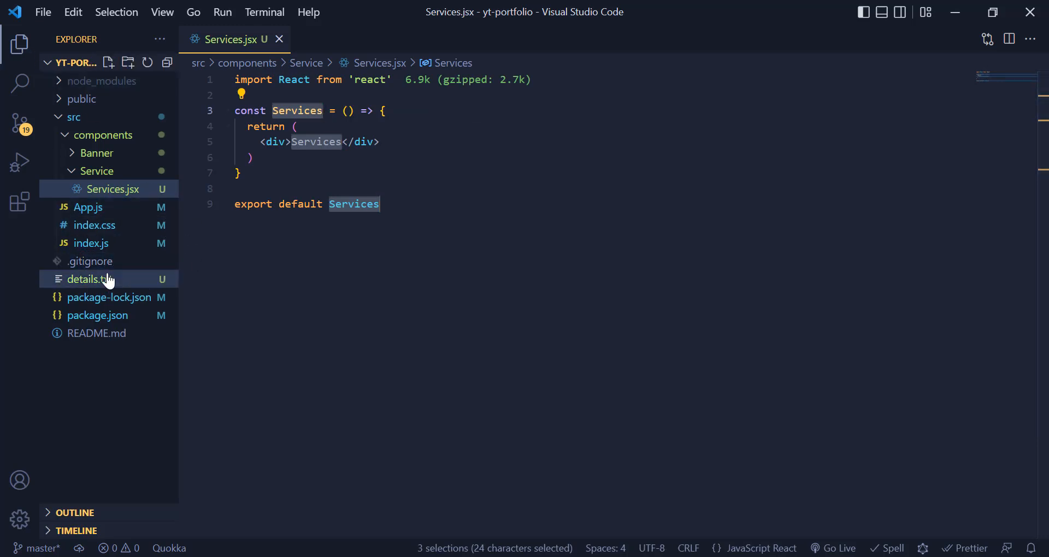
# Step: Render <Services/> below the Banner in App.js with its auto-import
pyautogui.click(88, 206)
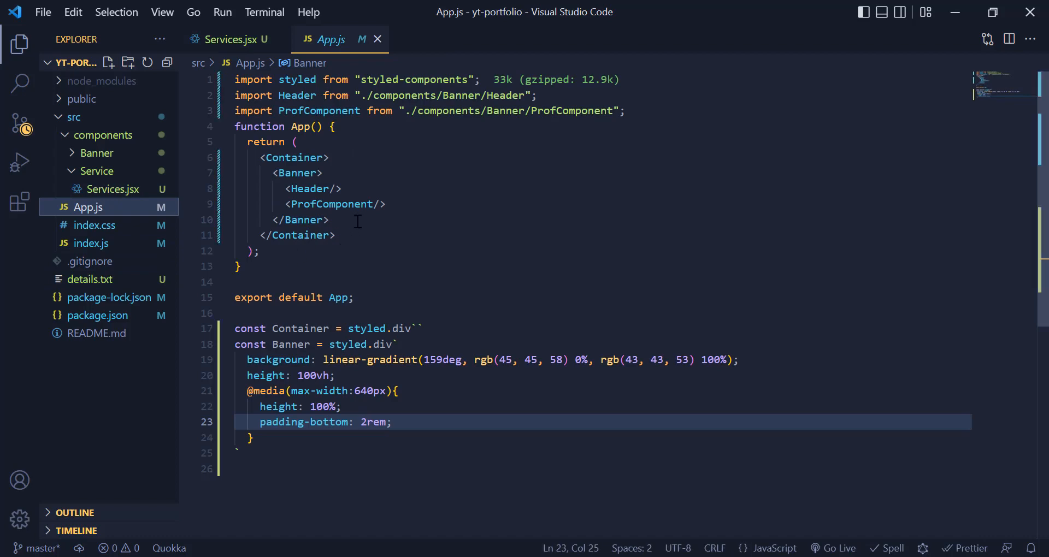
pyautogui.write('<Servic')
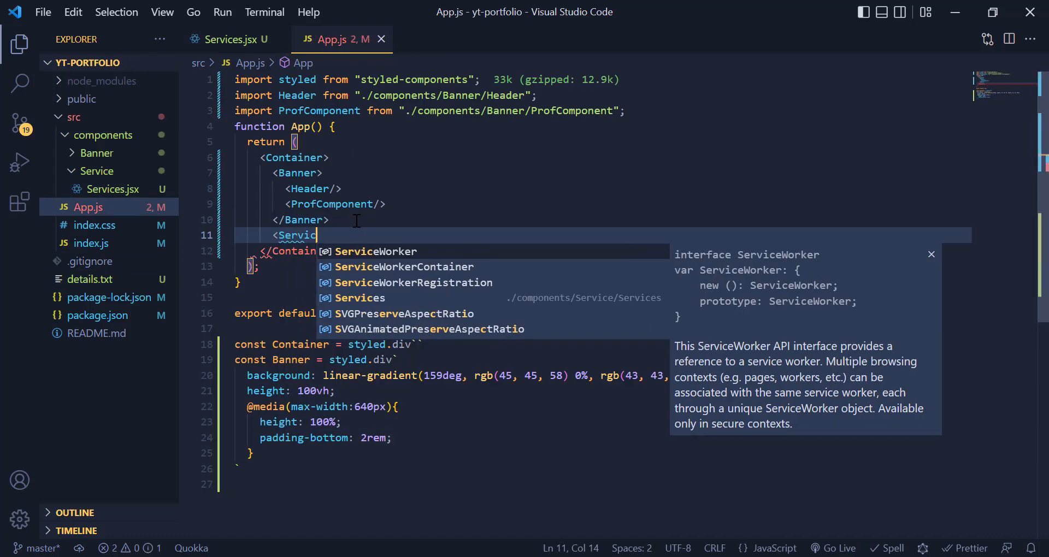
pyautogui.click(359, 297)
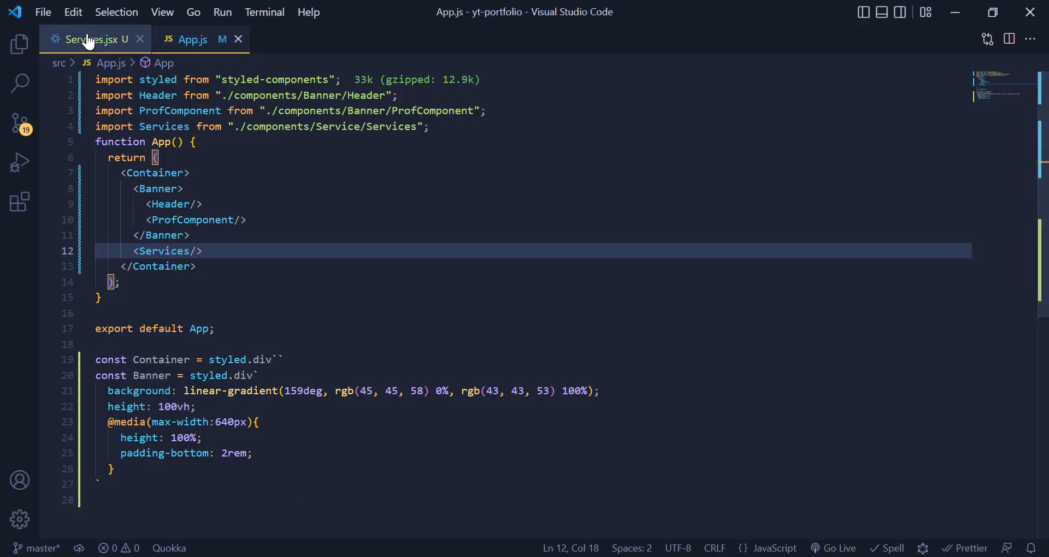
# Step: Return a styled Container div from the Services component
pyautogui.click(87, 40)
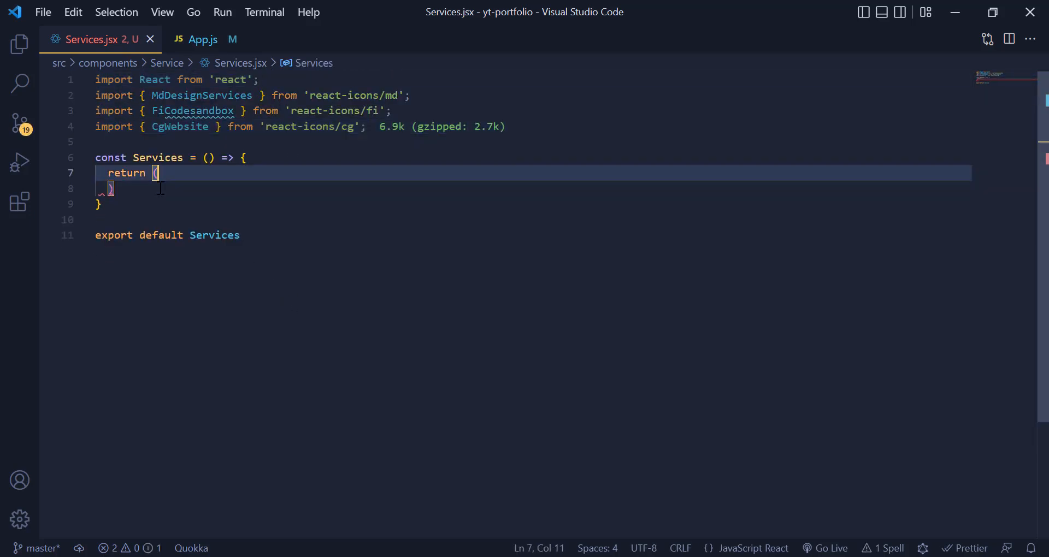
pyautogui.press('Enter')
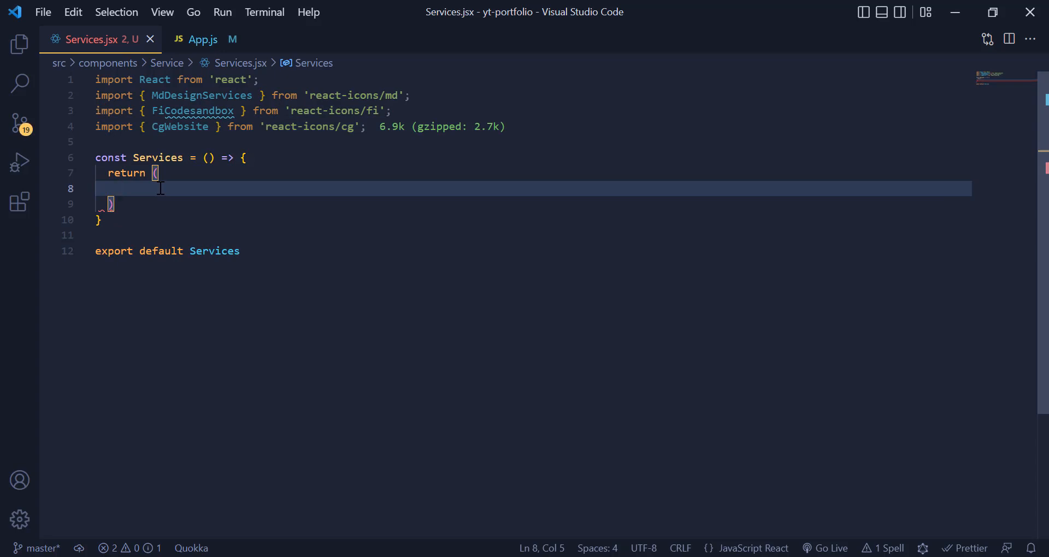
pyautogui.write('<Container></Container>')
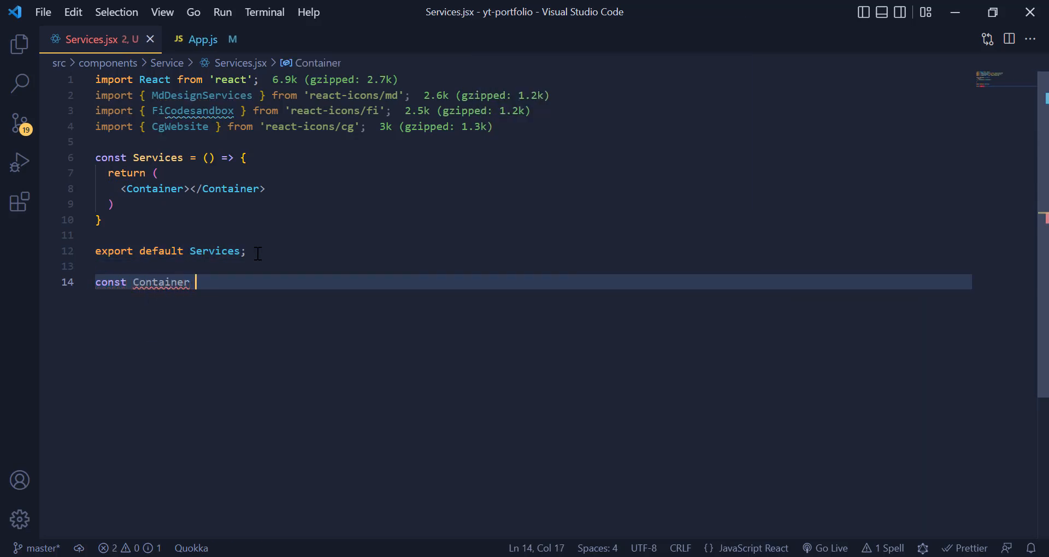
pyautogui.write('= styled.div``')
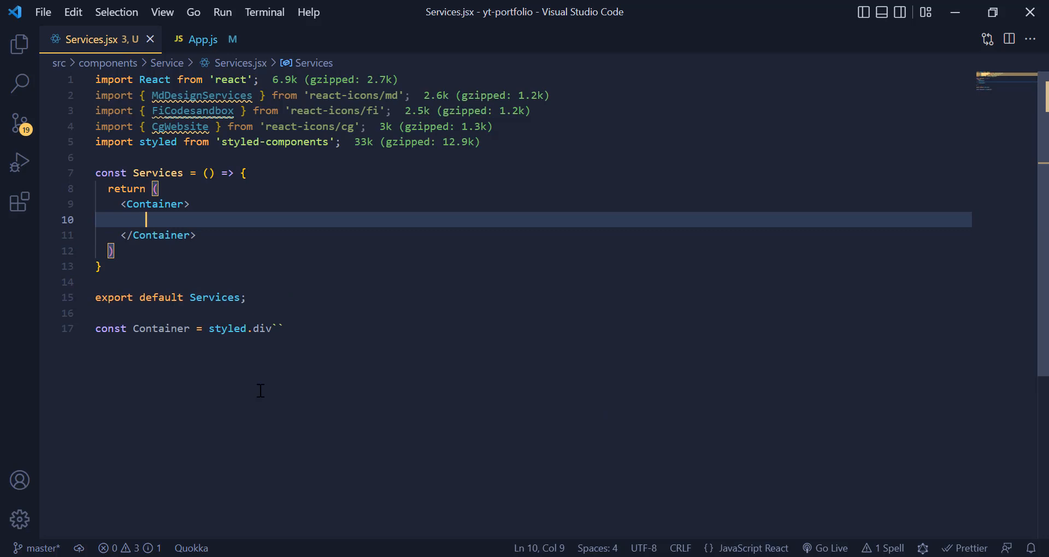
# Step: Add a green h4 'My services' heading and an h1 'What I Do' title inside the Container
pyautogui.write('h4>My </h4>')
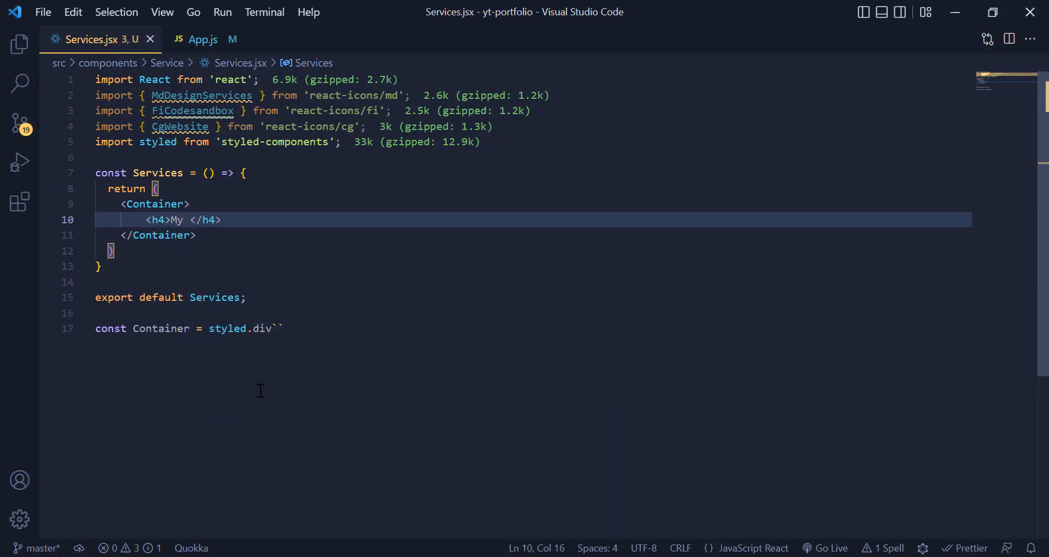
pyautogui.write('span.gree')
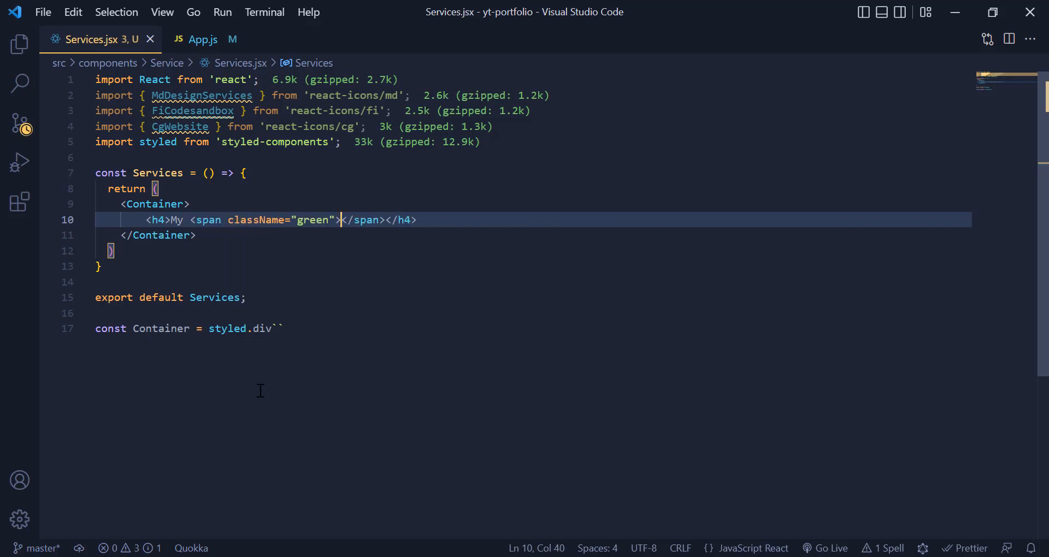
pyautogui.write('service')
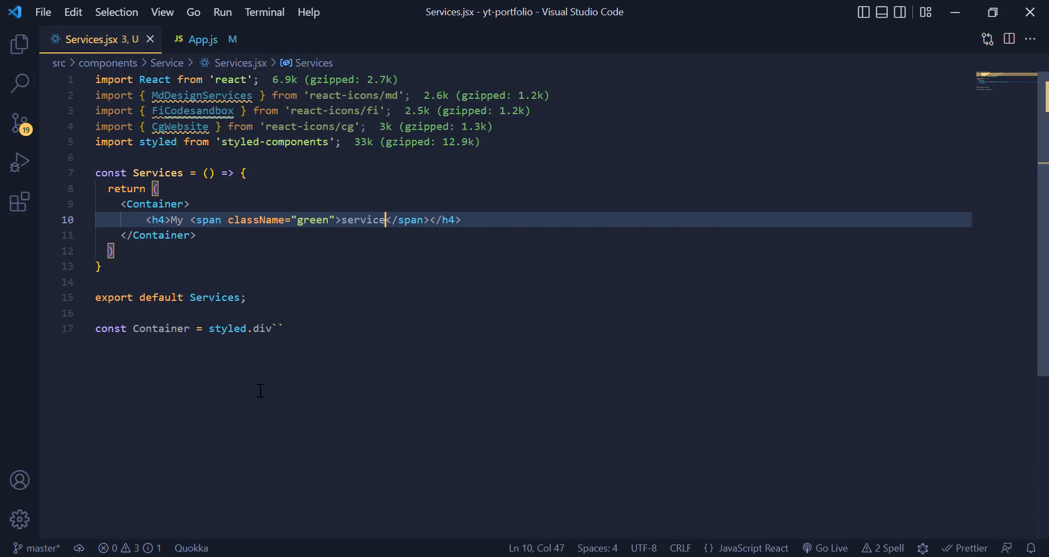
pyautogui.write('s')
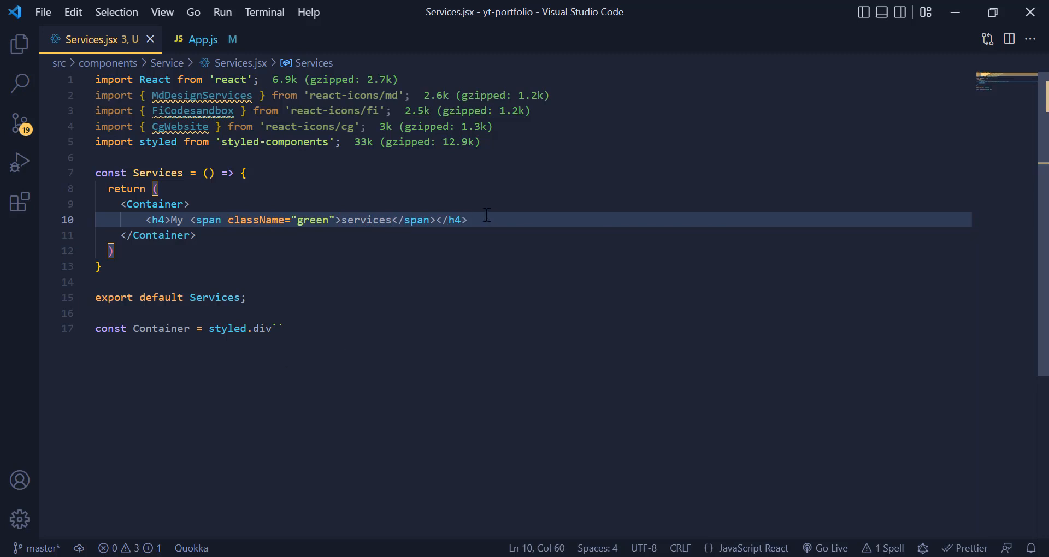
pyautogui.write('h1>What </h1>')
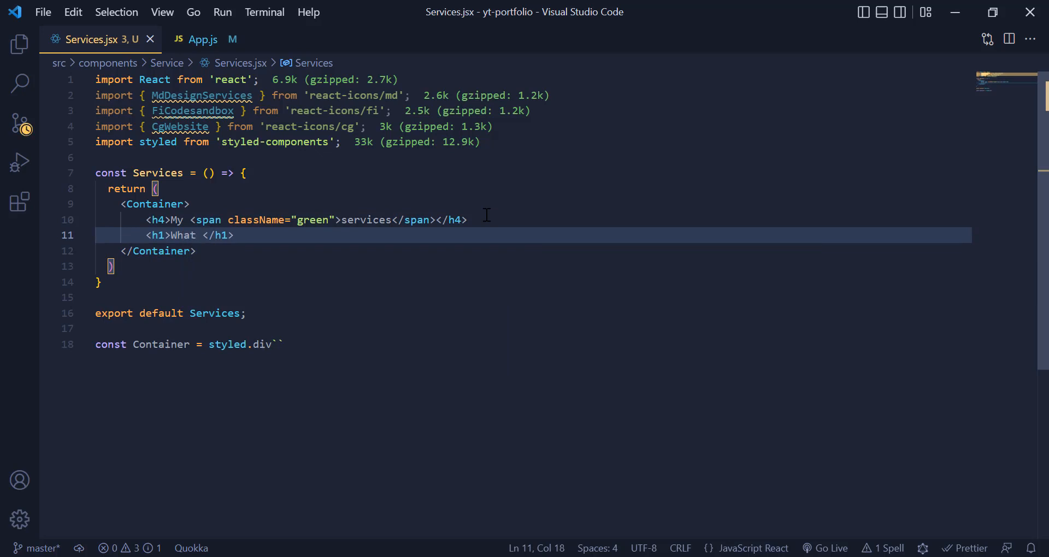
pyautogui.write('I Do')
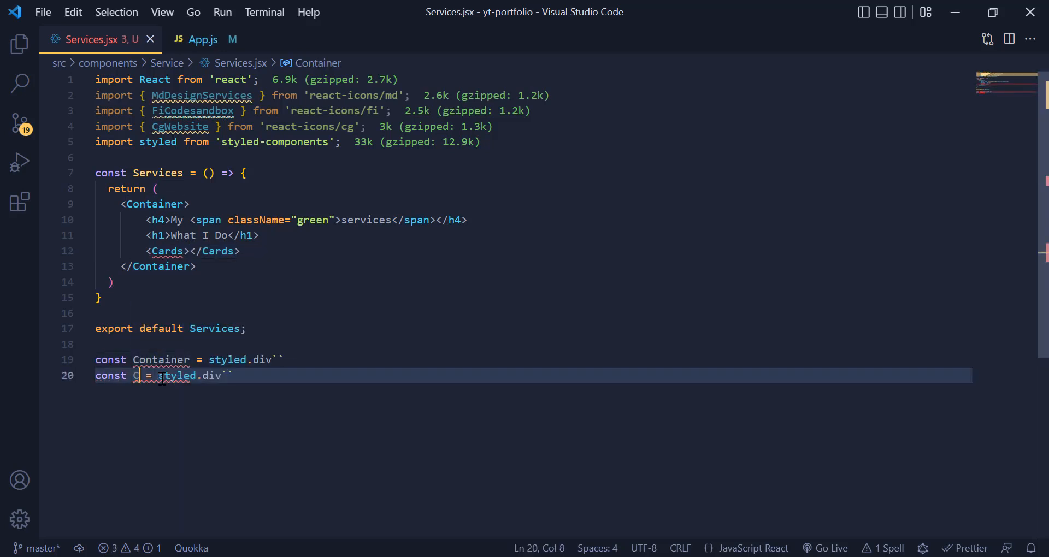
# Step: Define a styled Cards wrapper and place a Card element inside it
pyautogui.write('ards')
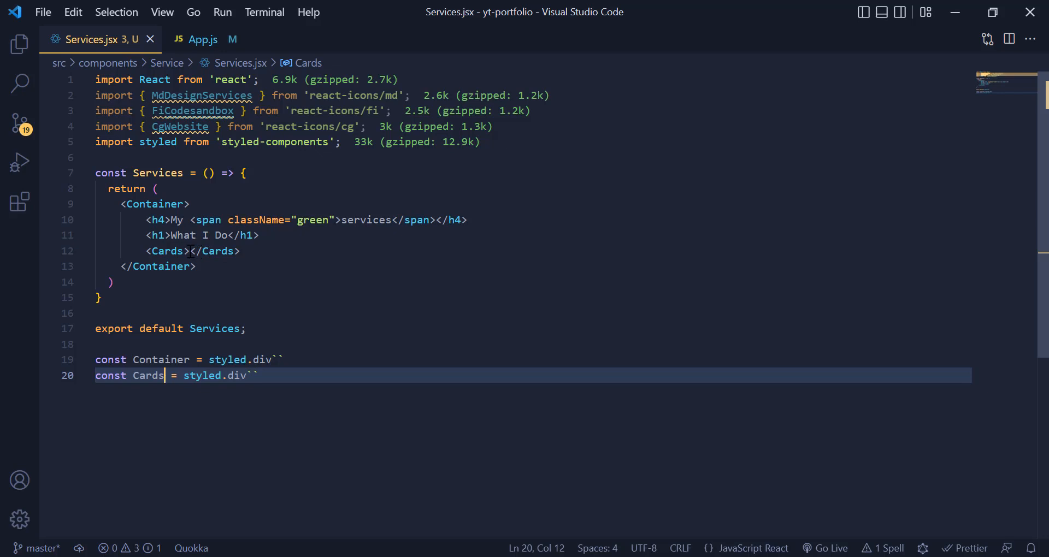
pyautogui.write('<C')
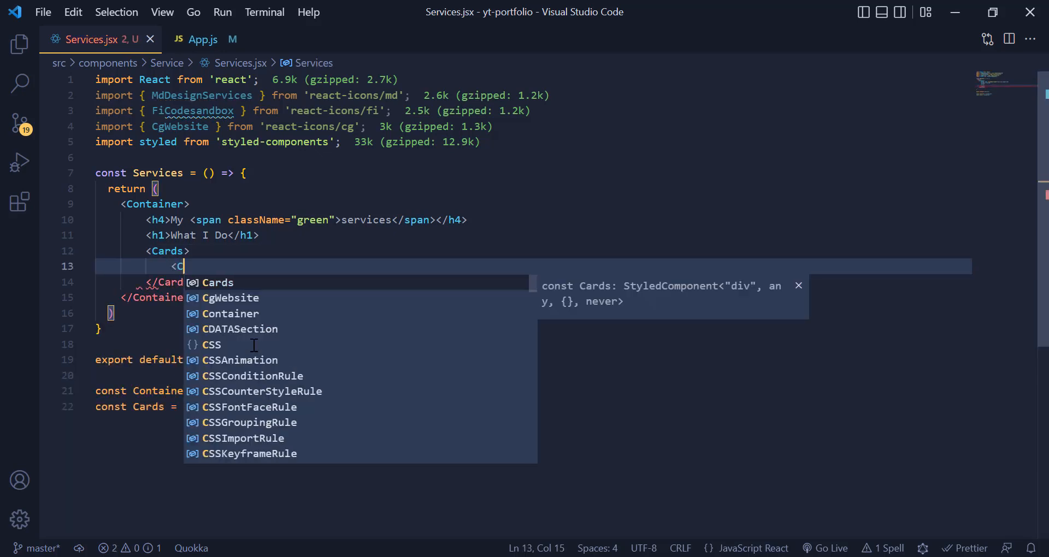
pyautogui.write('ard/')
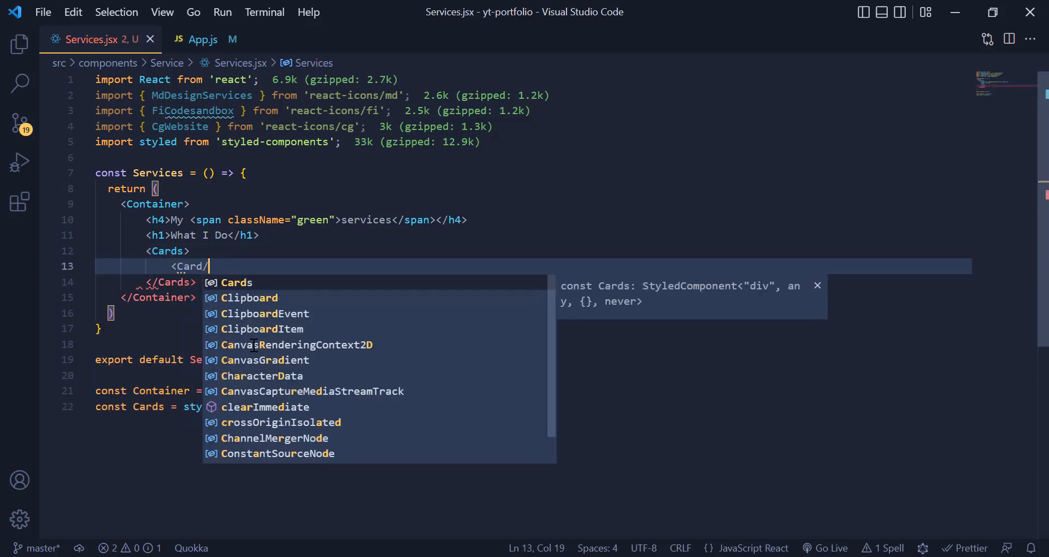
pyautogui.press('Enter')
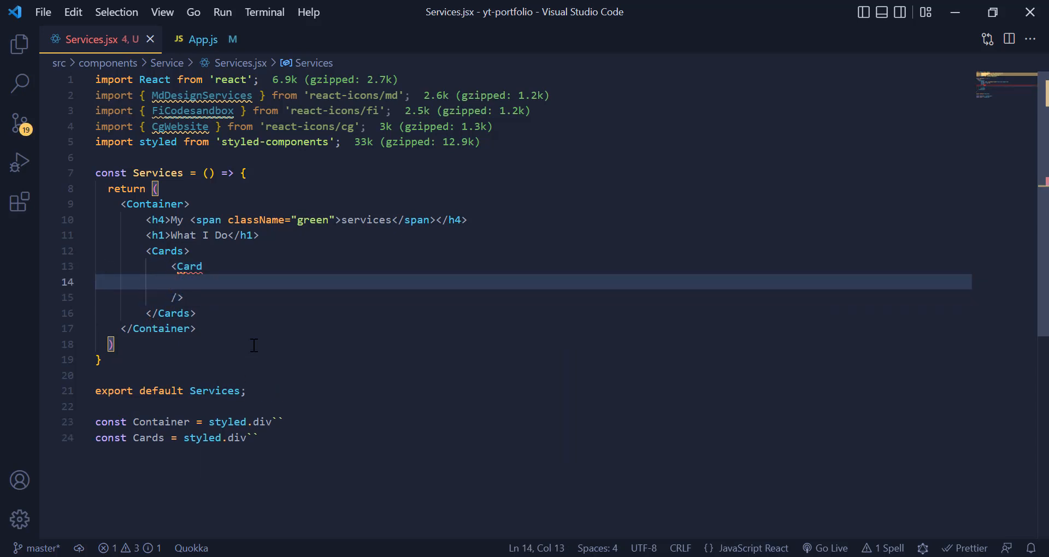
# Step: Give the Card an Icon, title 'ui/ux designer' and a Lorem ipsum disc prop
pyautogui.write('Icon={MdDesignServices')
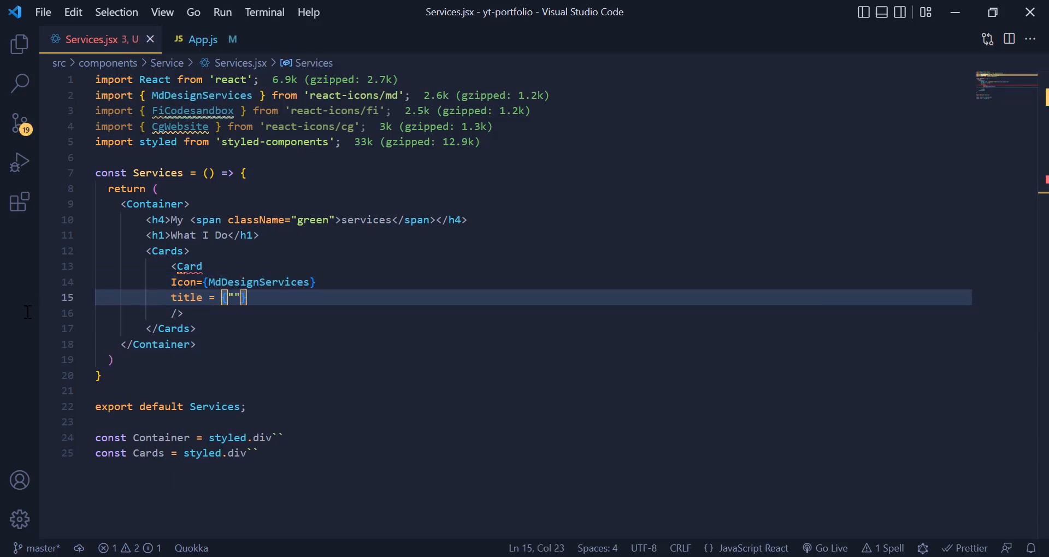
pyautogui.write('ui/ux designer')
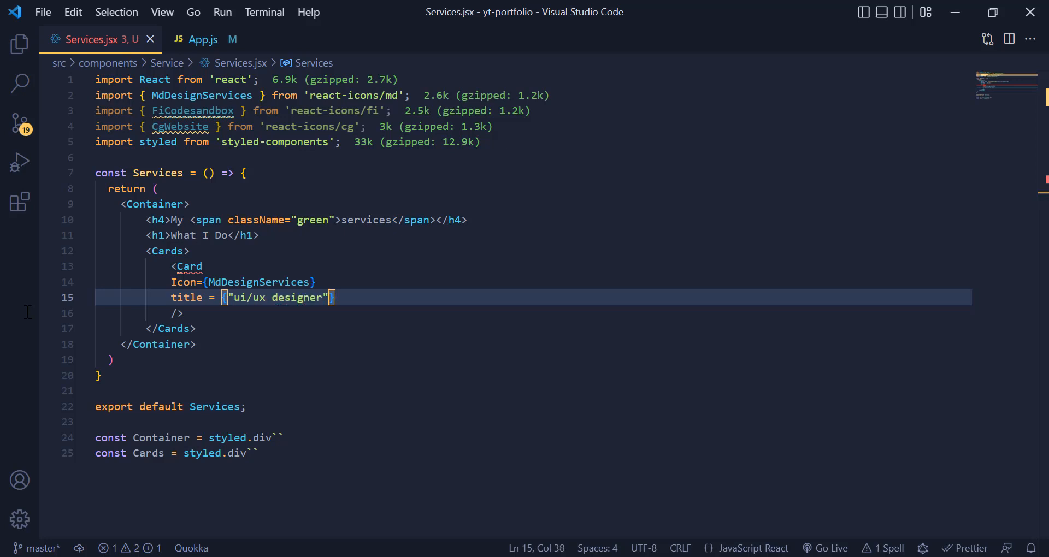
pyautogui.write('disc = {""}')
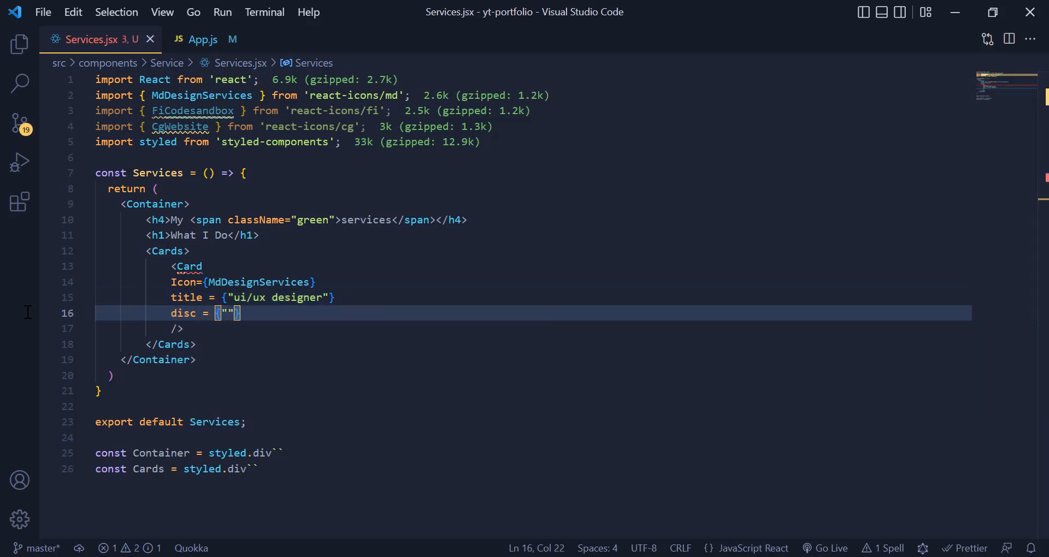
pyautogui.write('Lorem ipsum dolor sit amet consectetur adipisicing elit. Commodi et asperiores cum exercitationem officia rem amet minus magnam? Cum, voluptatem?')
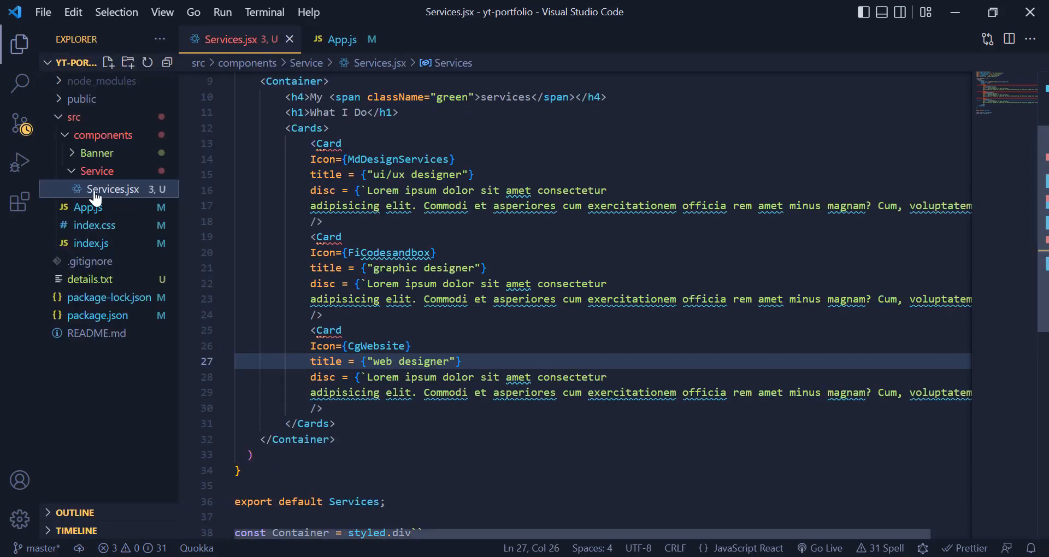
# Step: Create a Card.jsx file in the Service folder and return to Services.jsx
pyautogui.click(109, 62)
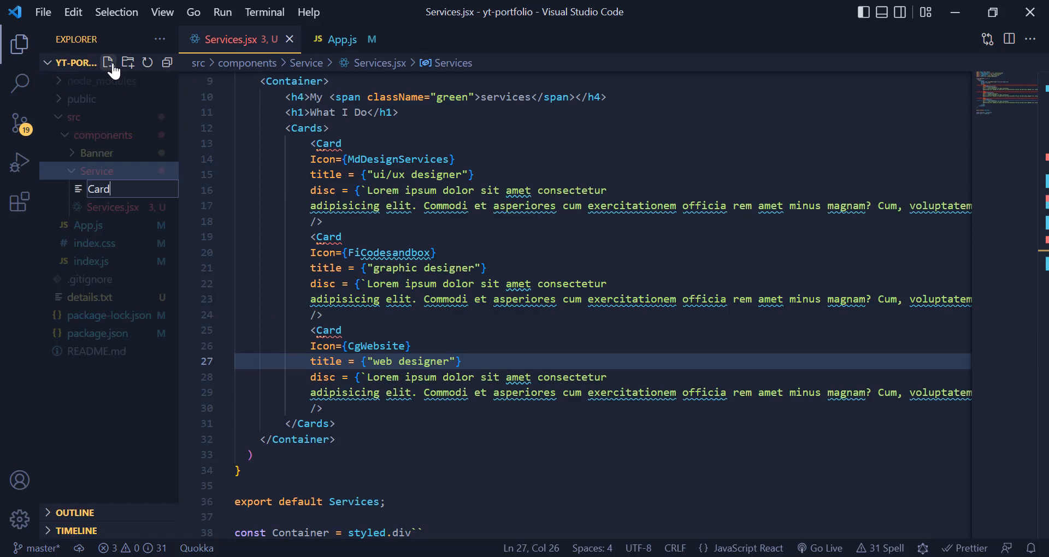
pyautogui.press('Return')
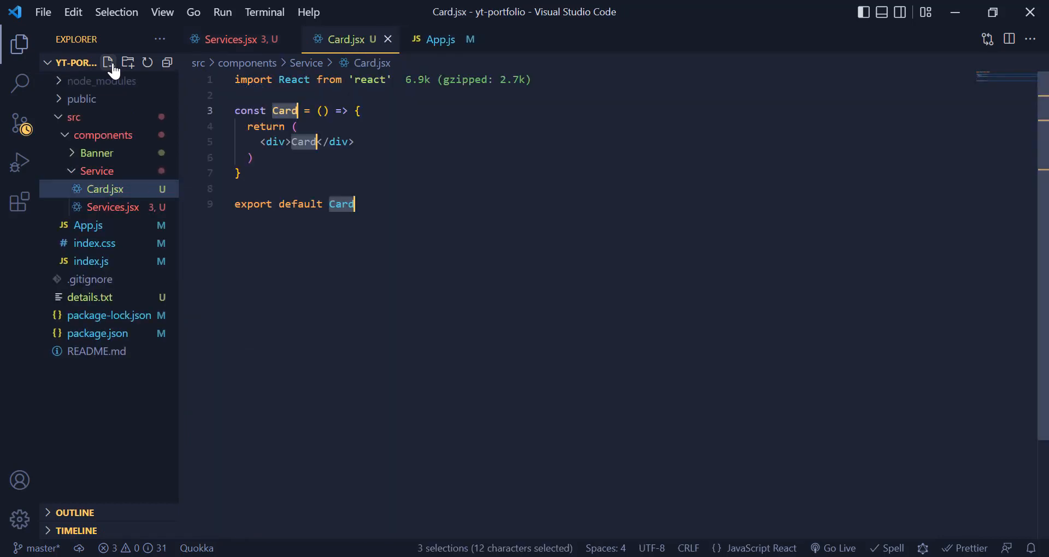
pyautogui.click(239, 39)
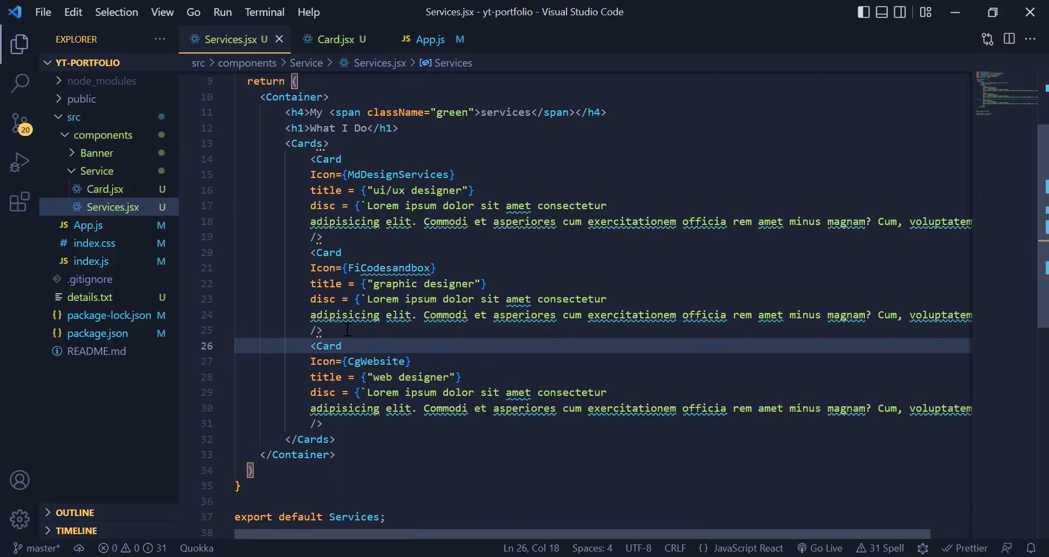
# Step: Style Container with width 80%, max-width 1280px, margin 0 auto, padding 3rem 0 and h1 padding-top 1rem
pyautogui.scroll(-3)
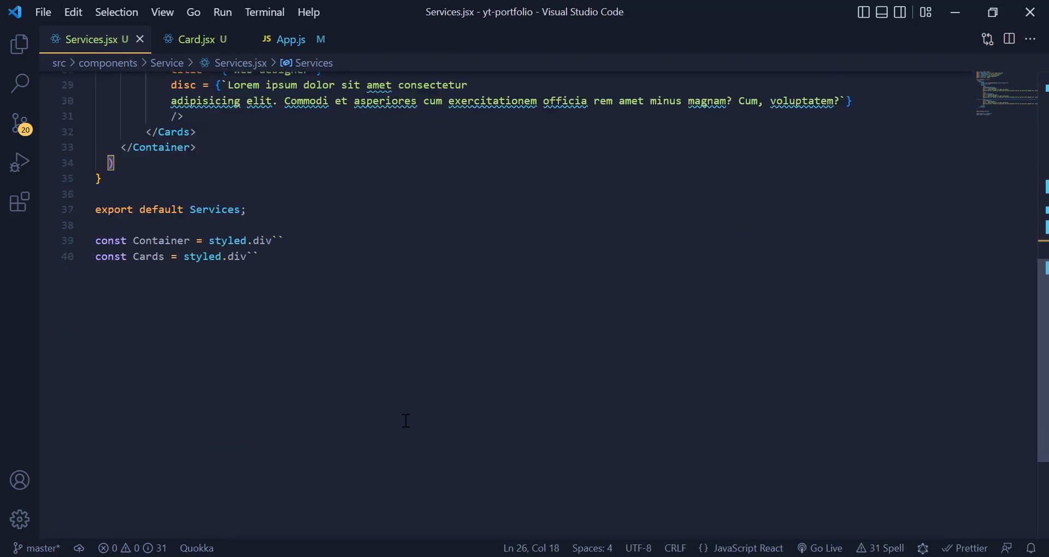
pyautogui.write('w')
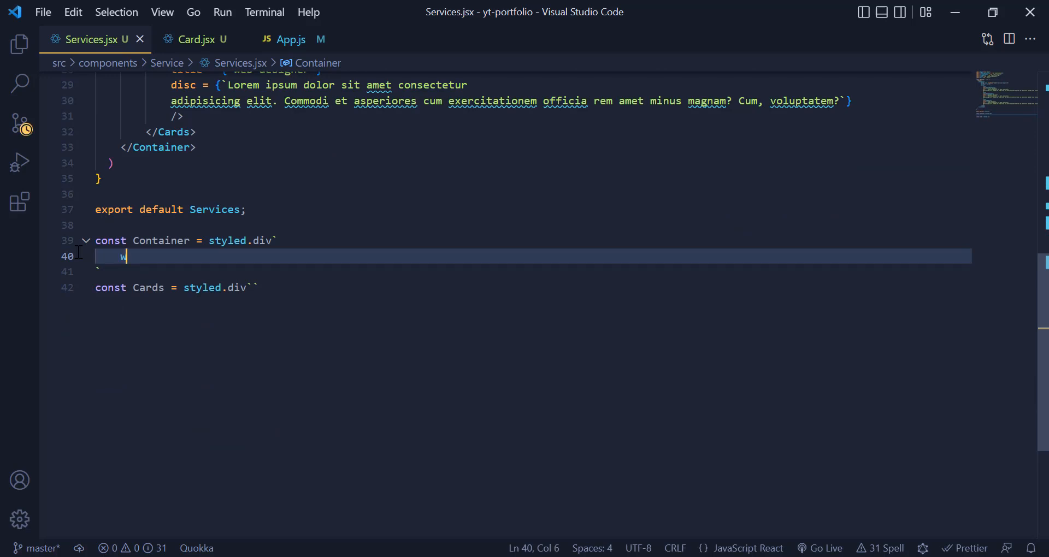
pyautogui.write('idth: 80%;')
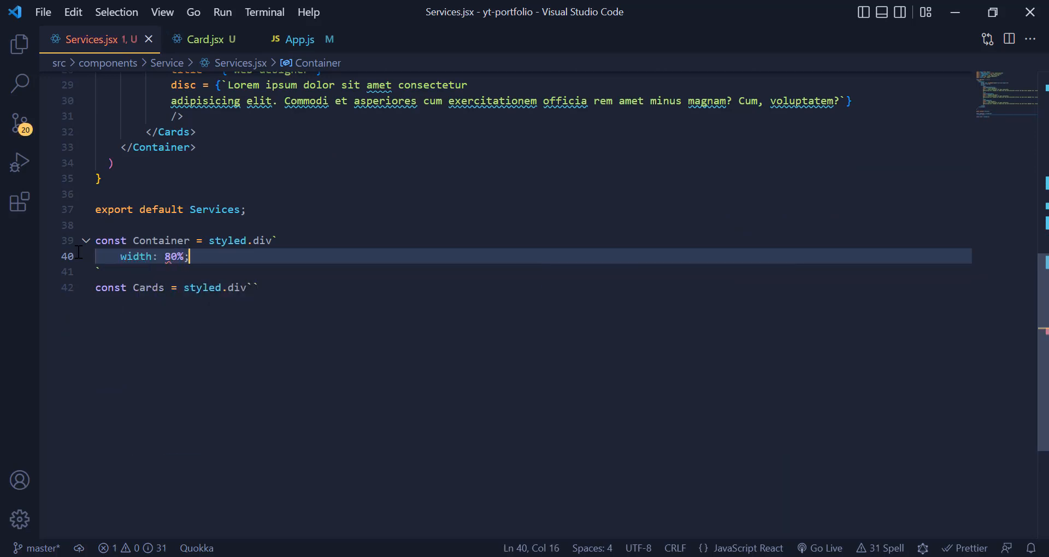
pyautogui.write('max-width: ;')
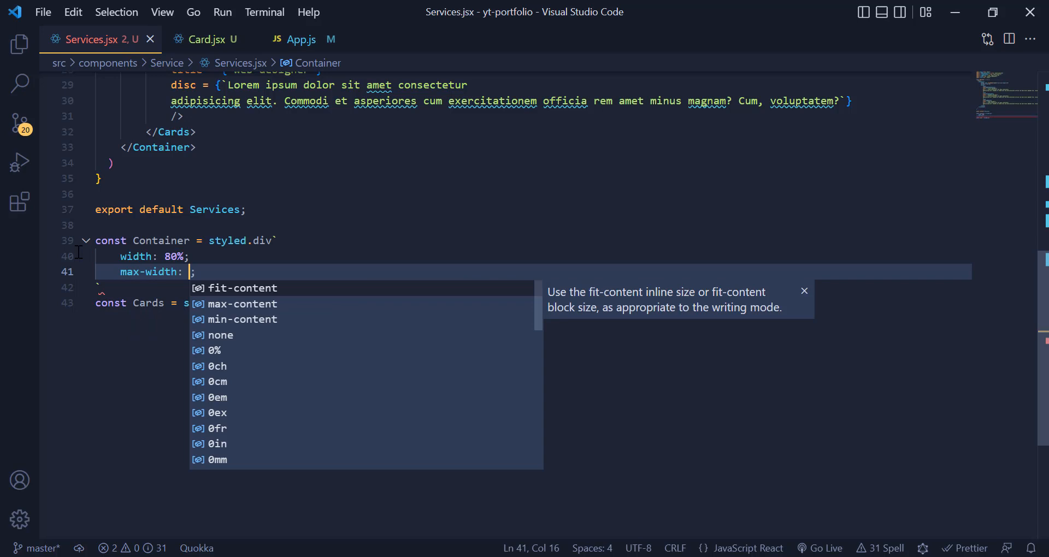
pyautogui.write('1280px')
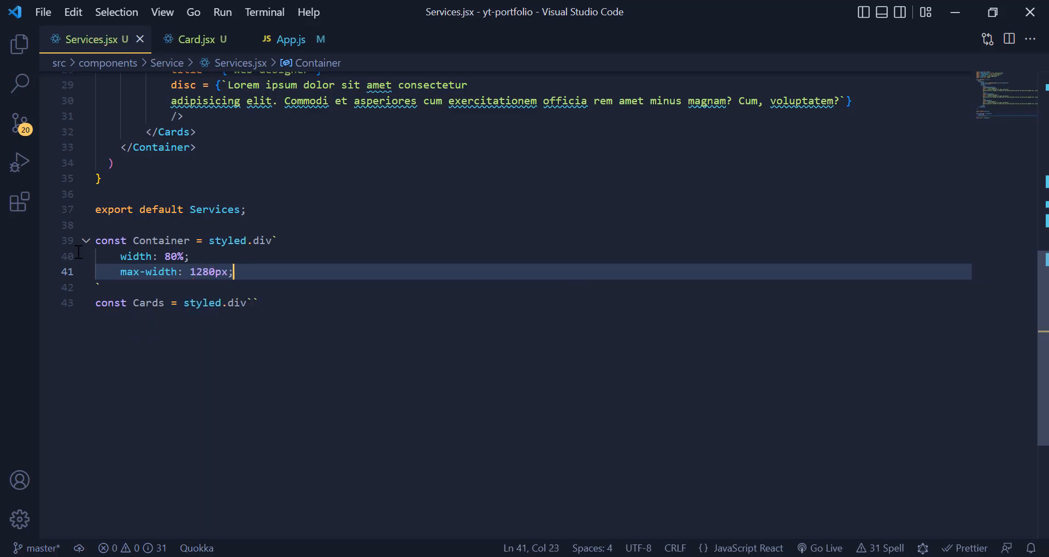
pyautogui.write('margin')
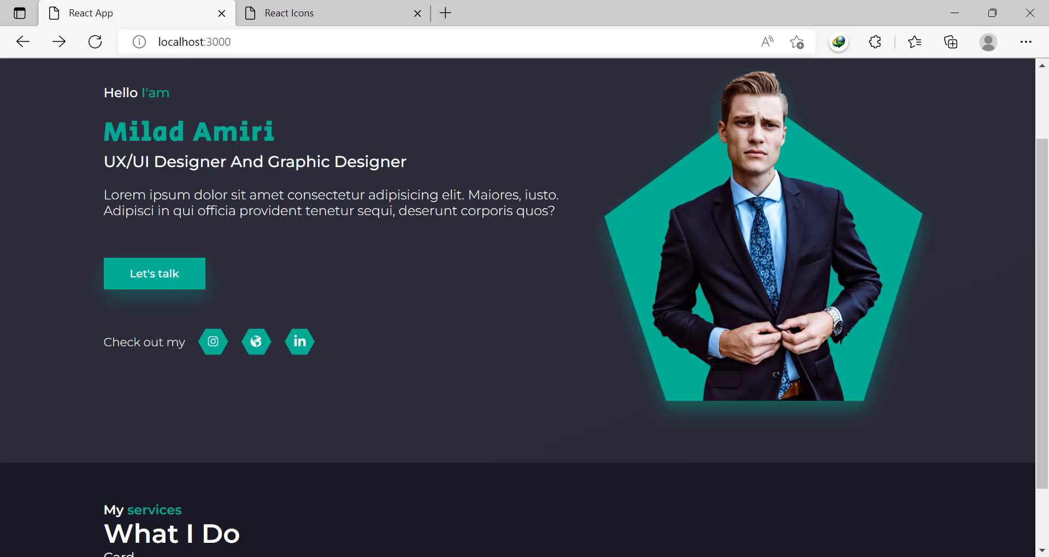
pyautogui.scroll(-3)
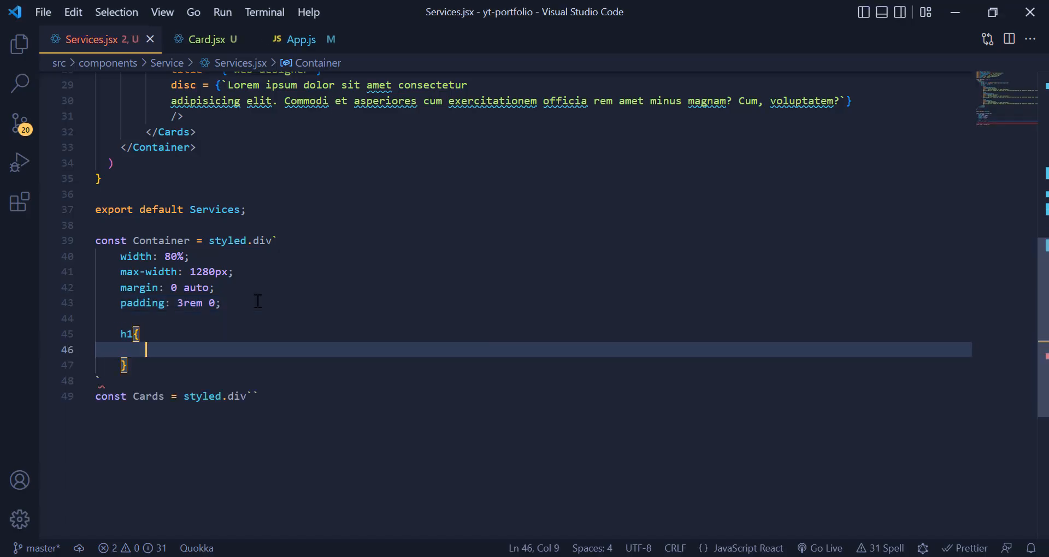
pyautogui.write('padding-top:')
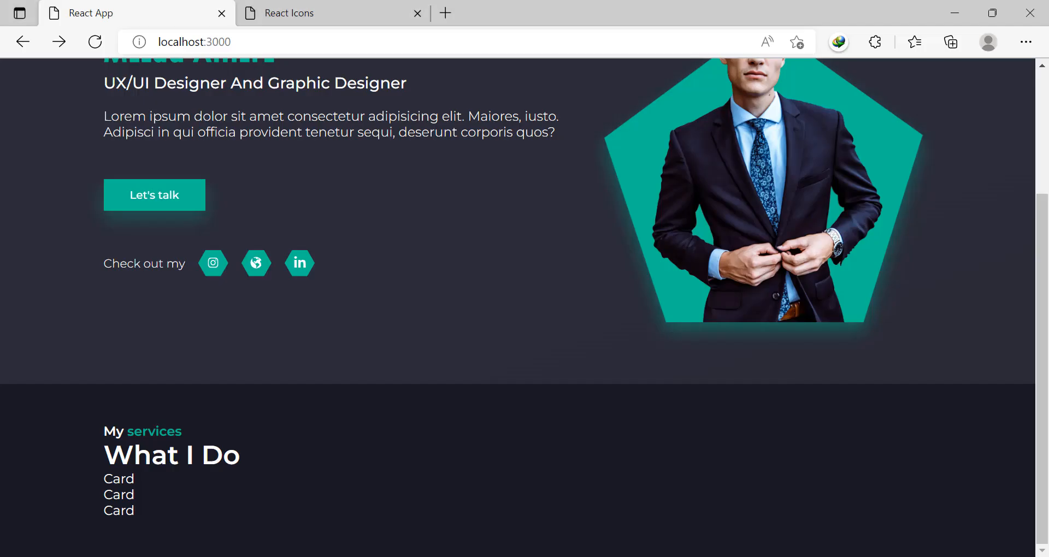
pyautogui.scroll(-3)
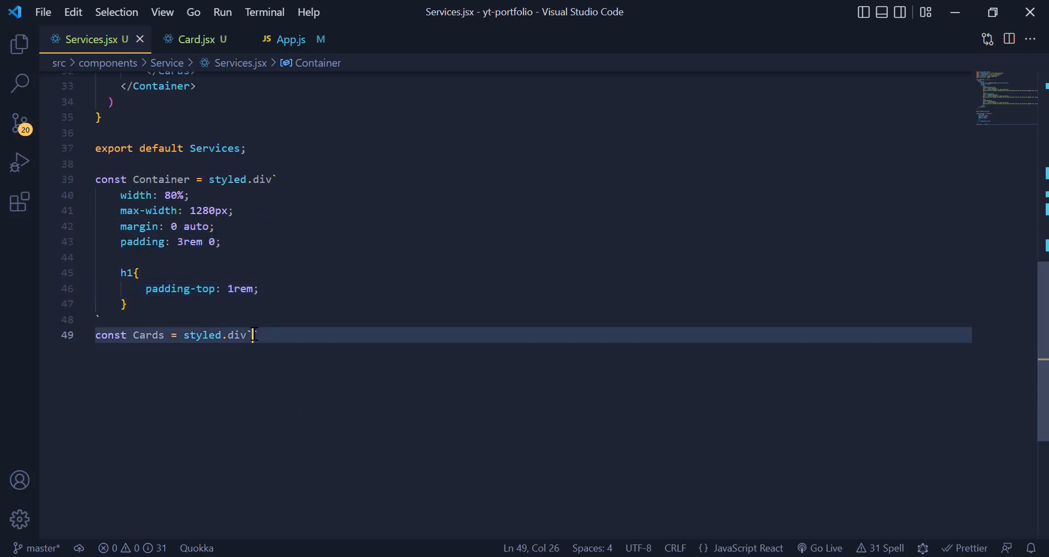
# Step: Make Cards a grid with repeat(auto-fit, minmax(250px, 1fr)) columns
pyautogui.press('Enter')
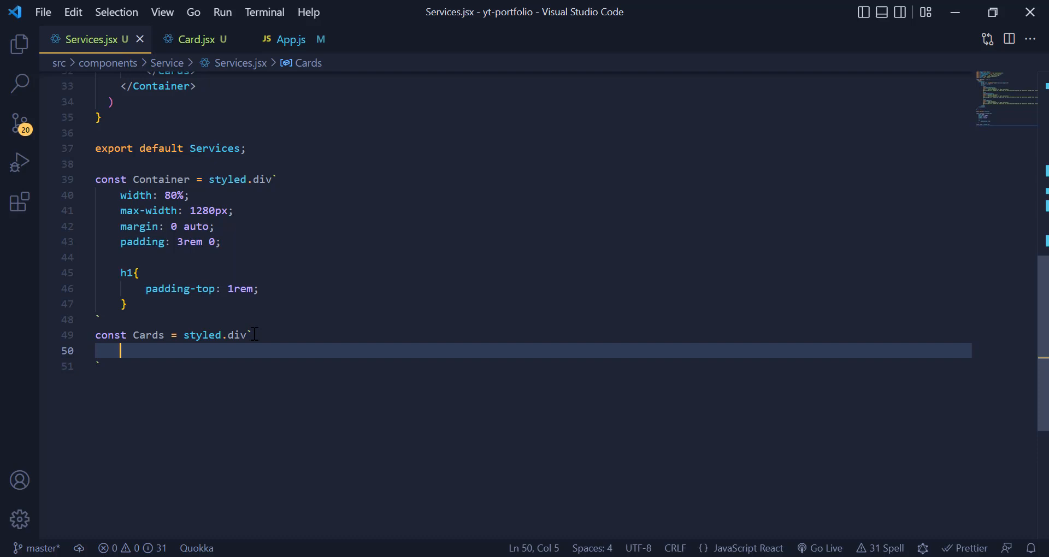
pyautogui.write('display: grid;')
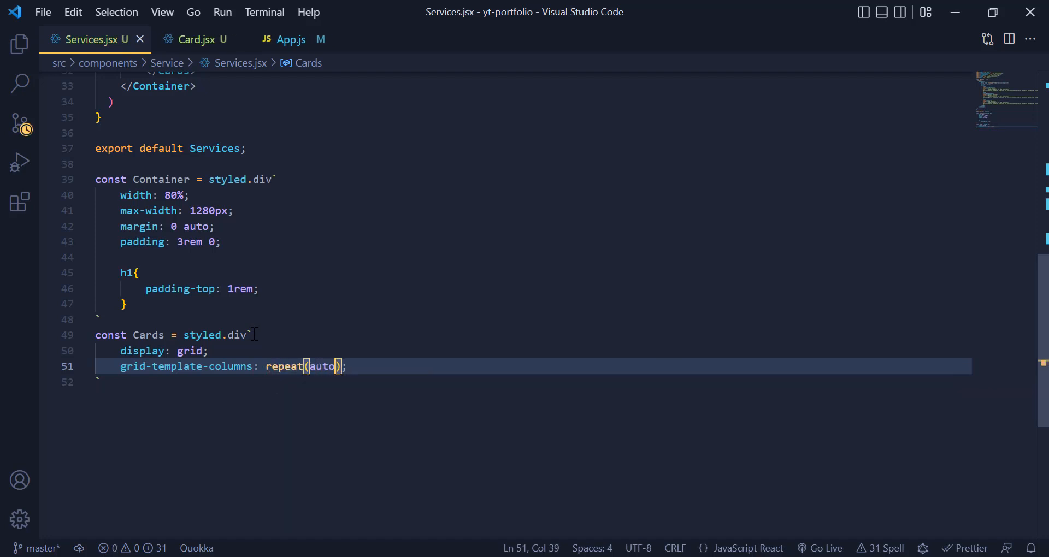
pyautogui.write('-fit, mima')
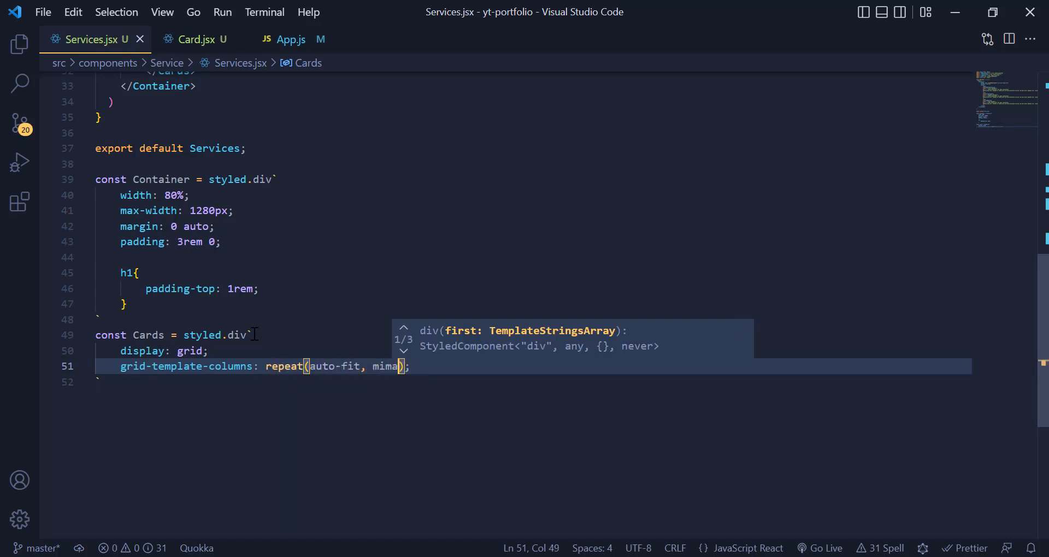
pyautogui.write('x(250p')
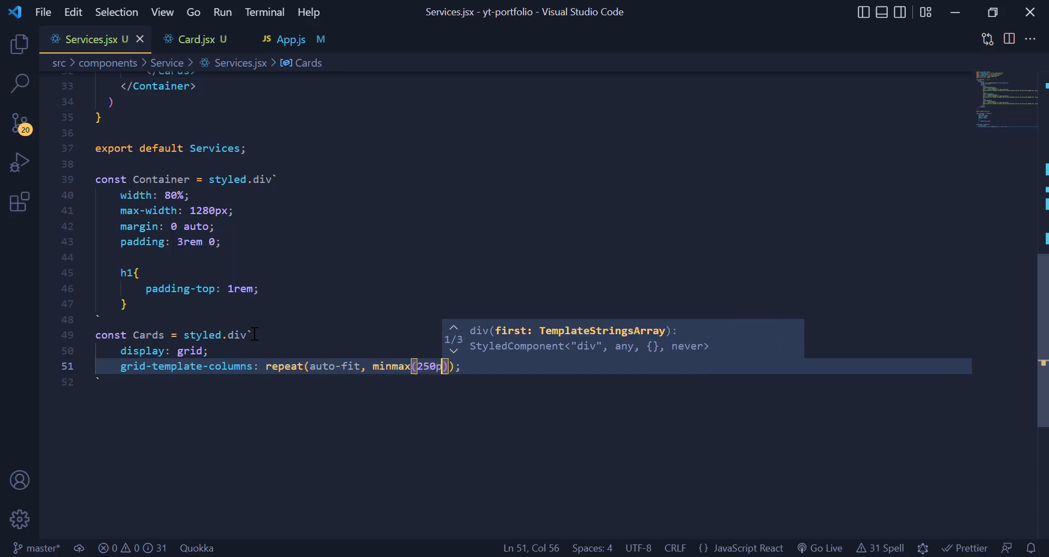
pyautogui.write(', 1fr')
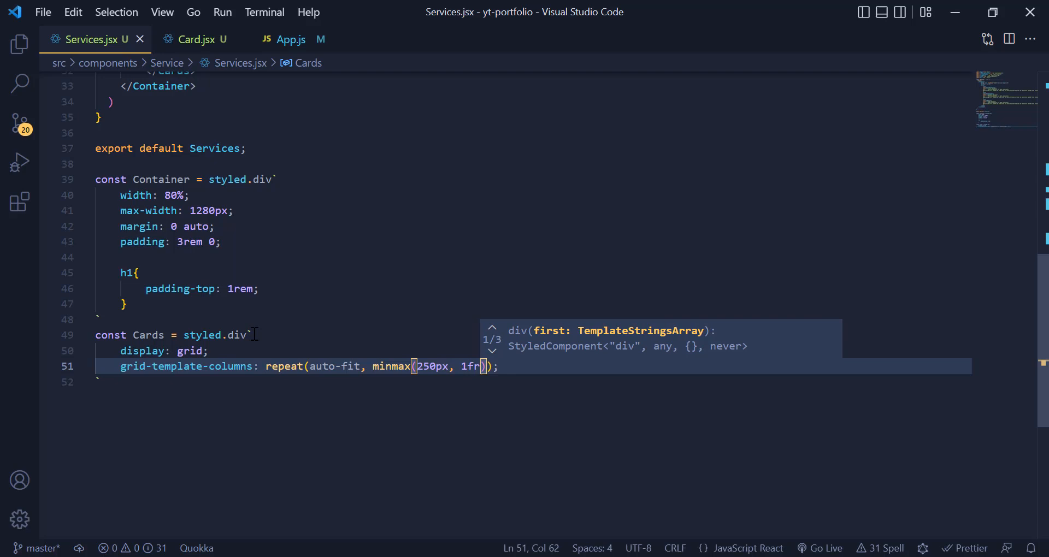
# Step: Add margin-top 4rem to Cards and save the change
pyautogui.press('Enter')
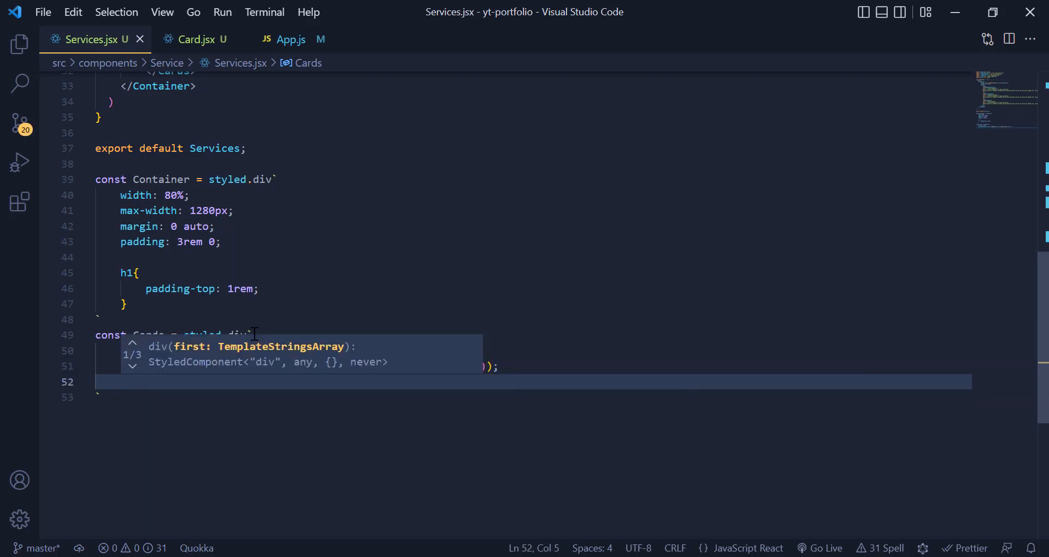
pyautogui.write('margin-top: 4rem;')
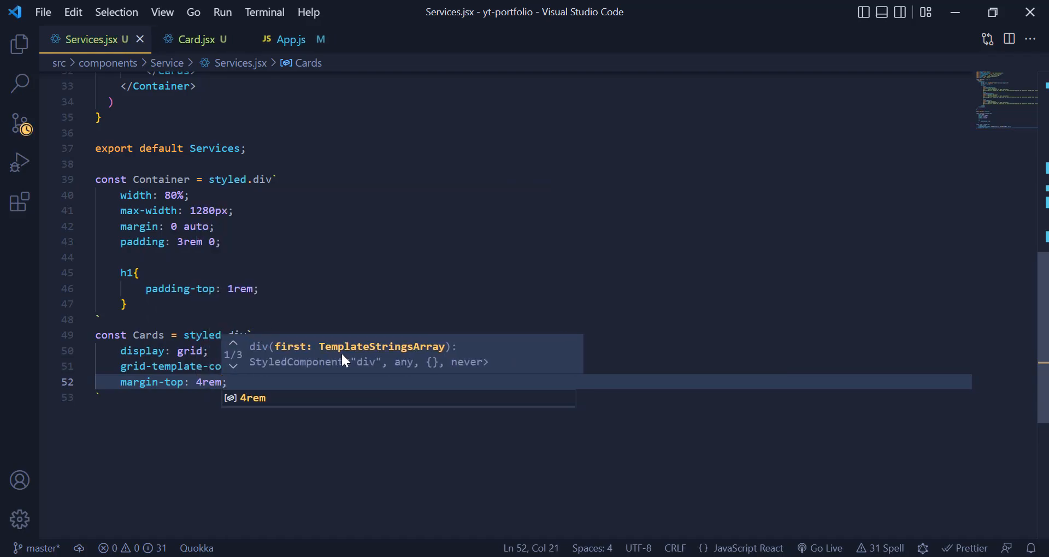
pyautogui.press('alt+tab')
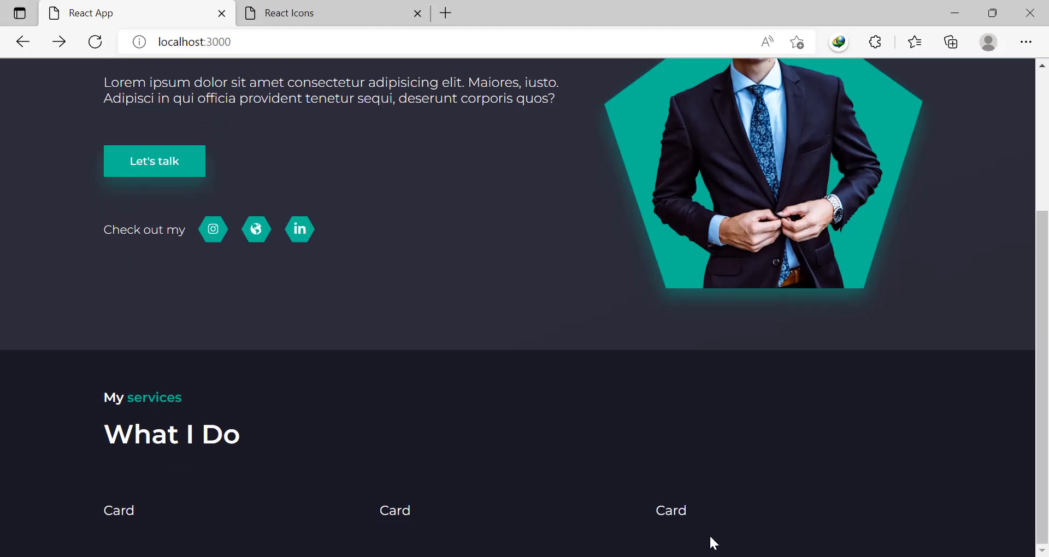
pyautogui.moveTo(617, 505)
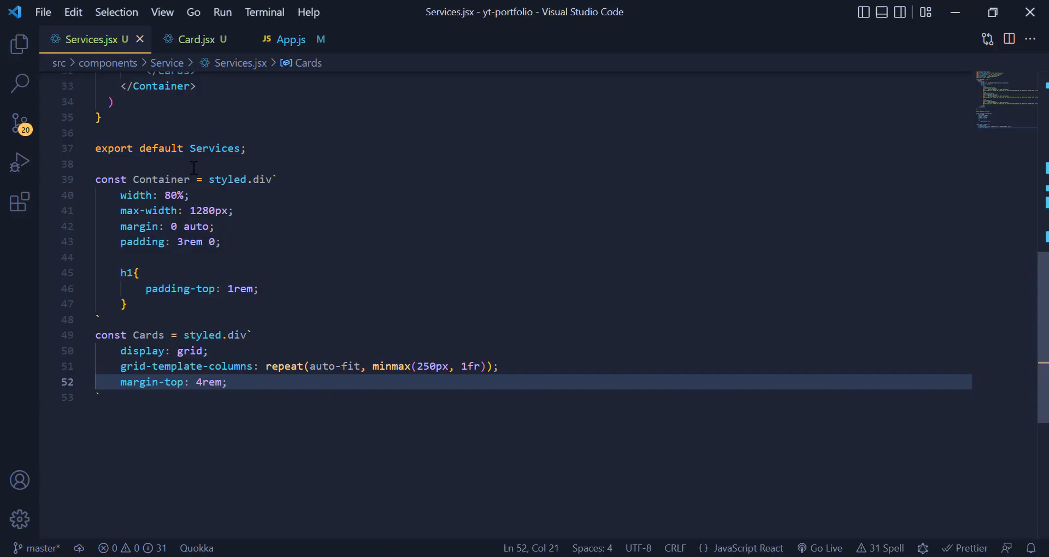
# Step: Accept props in Card.jsx and destructure Icon, disc and title from them
pyautogui.click(194, 40)
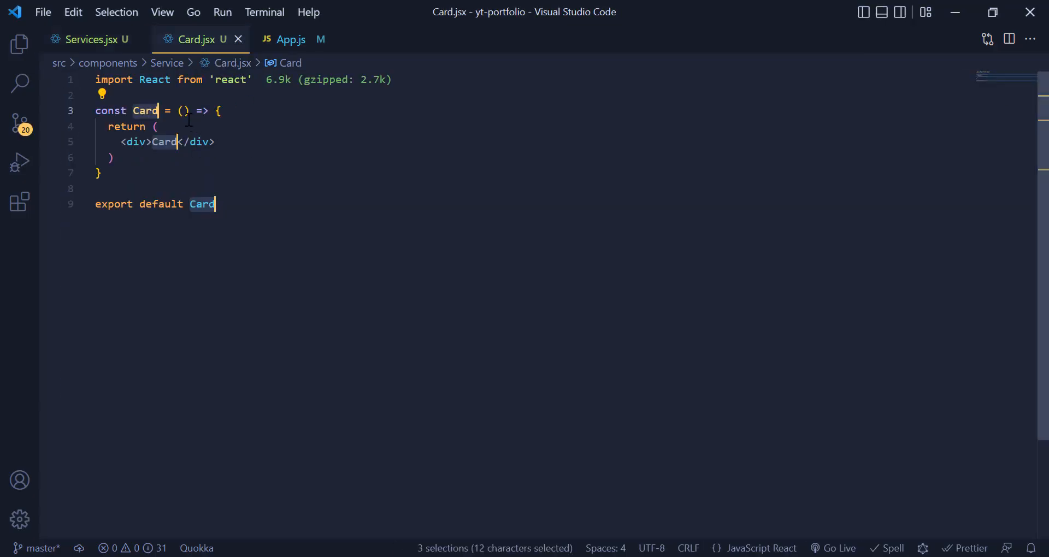
pyautogui.click(182, 110)
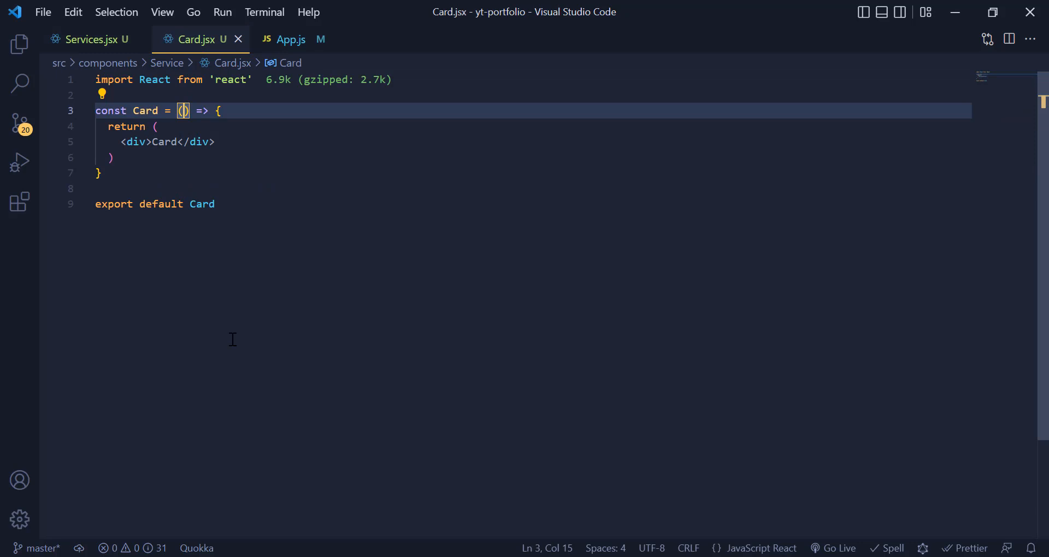
pyautogui.write('props')
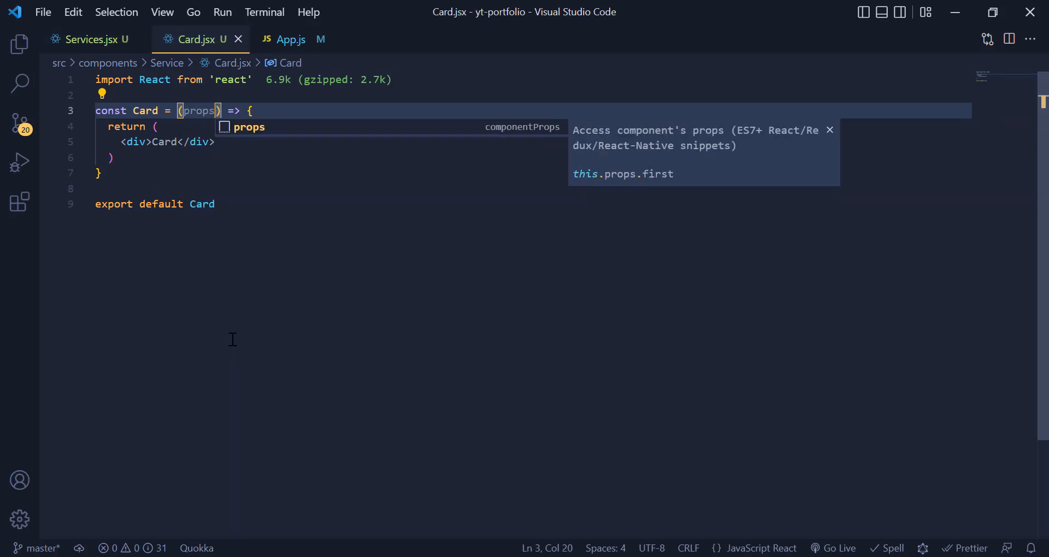
pyautogui.write('const {')
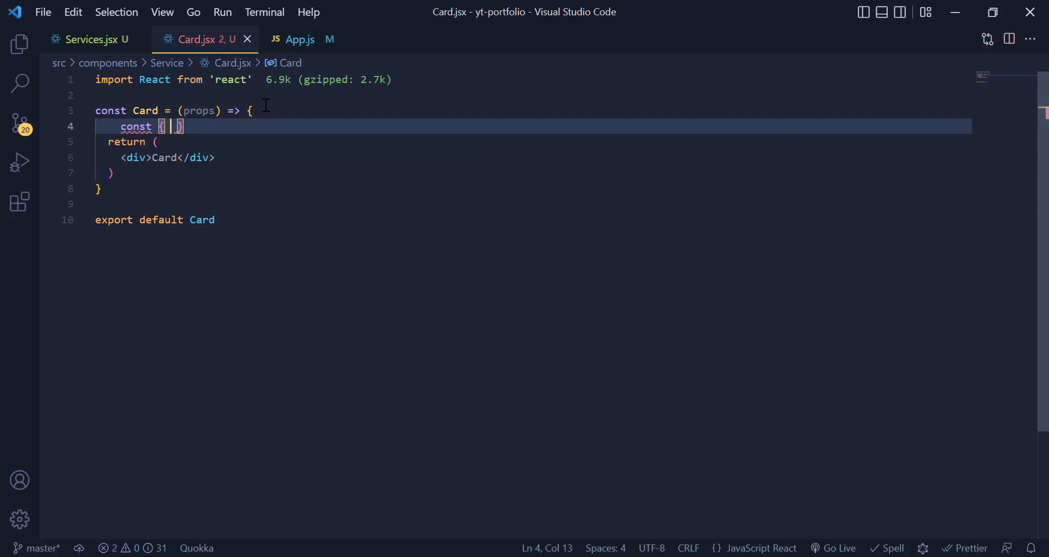
pyautogui.write('Icon')
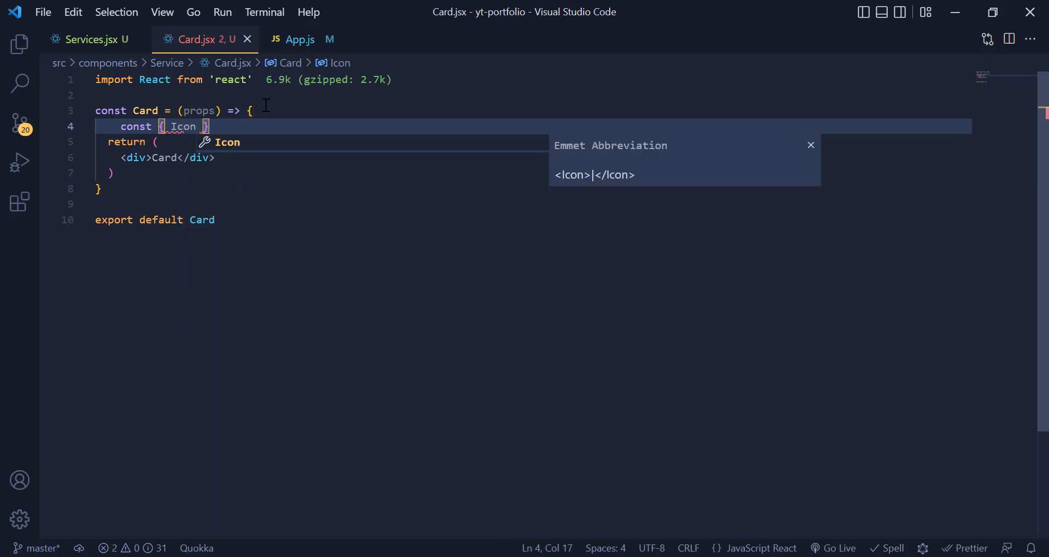
pyautogui.write(', disc')
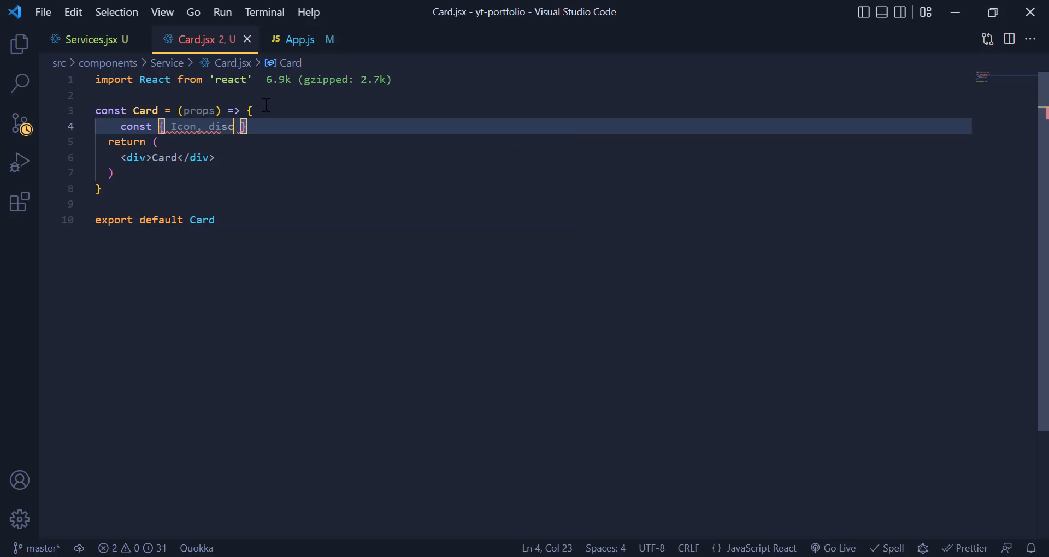
pyautogui.write(', title } = props;')
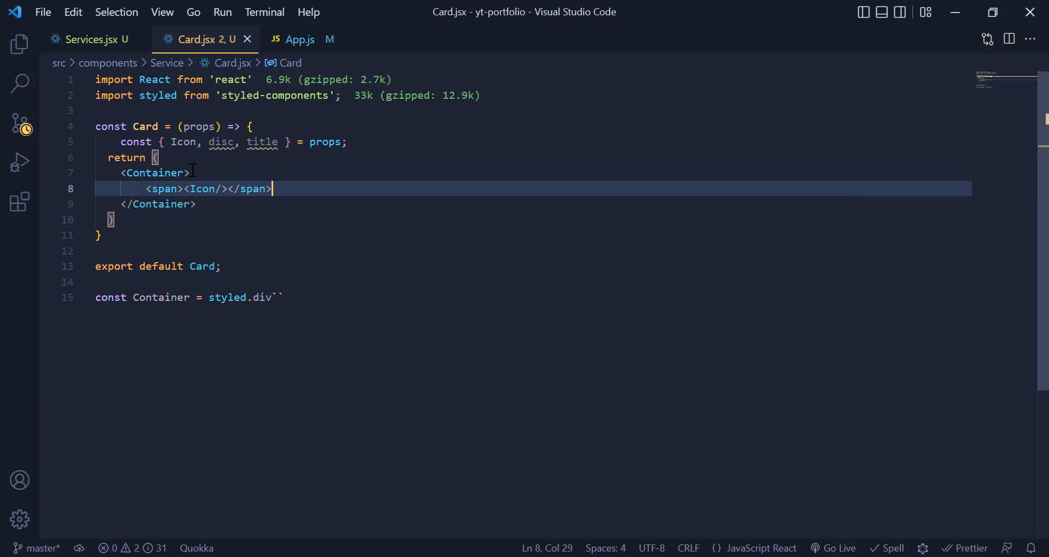
# Step: Render the title in an h1 and the description in a p inside the Card
pyautogui.write('<h1></h1>')
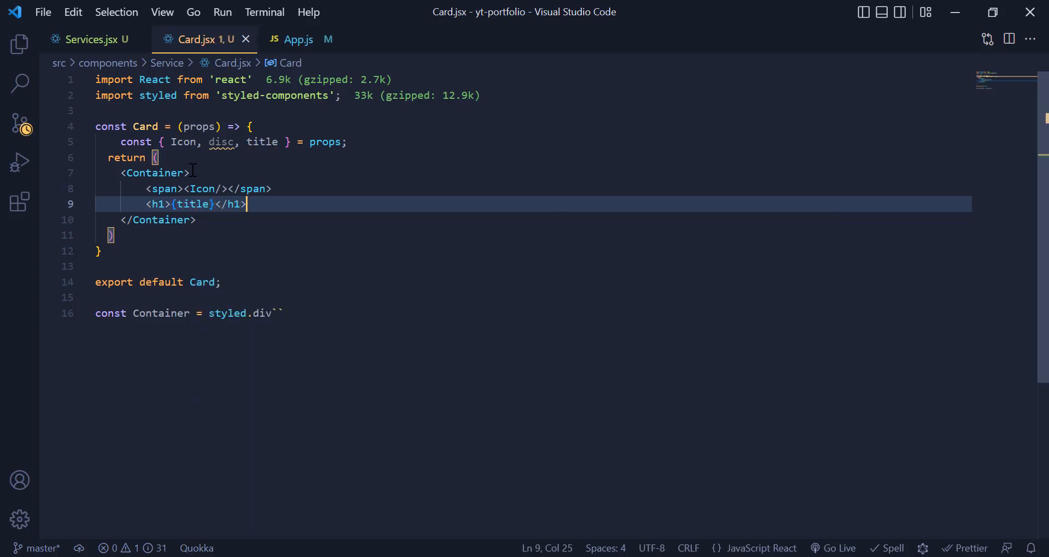
pyautogui.write('p')
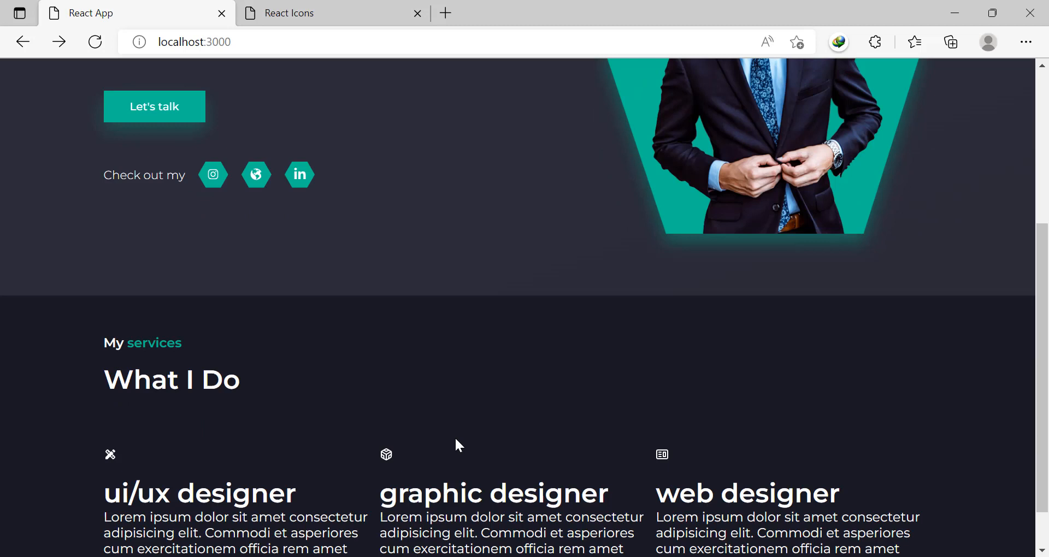
pyautogui.scroll(-3)
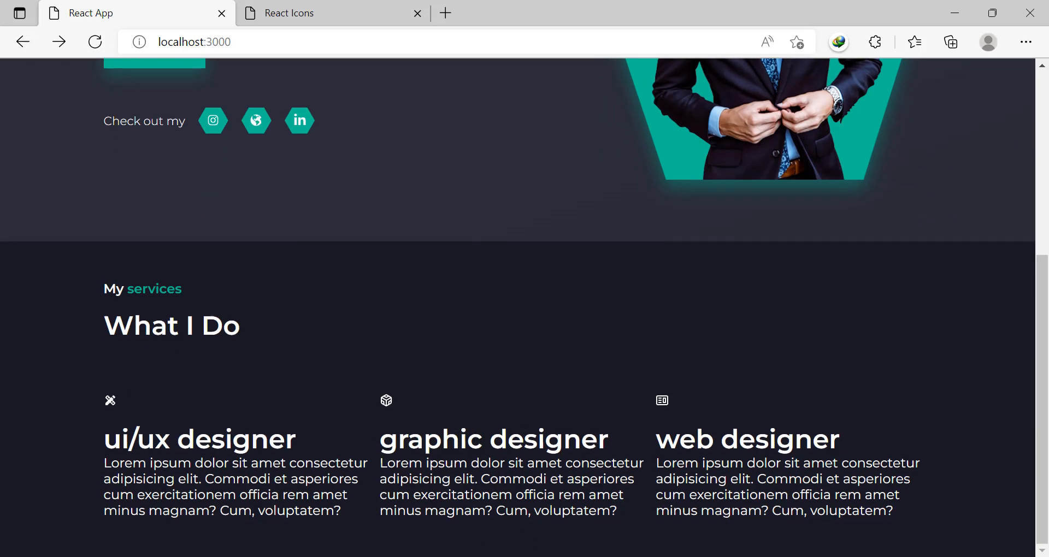
# Step: Style Card's Container with width 100%, a linear-gradient background, padding 1rem and text-align center
pyautogui.press('alt+tab')
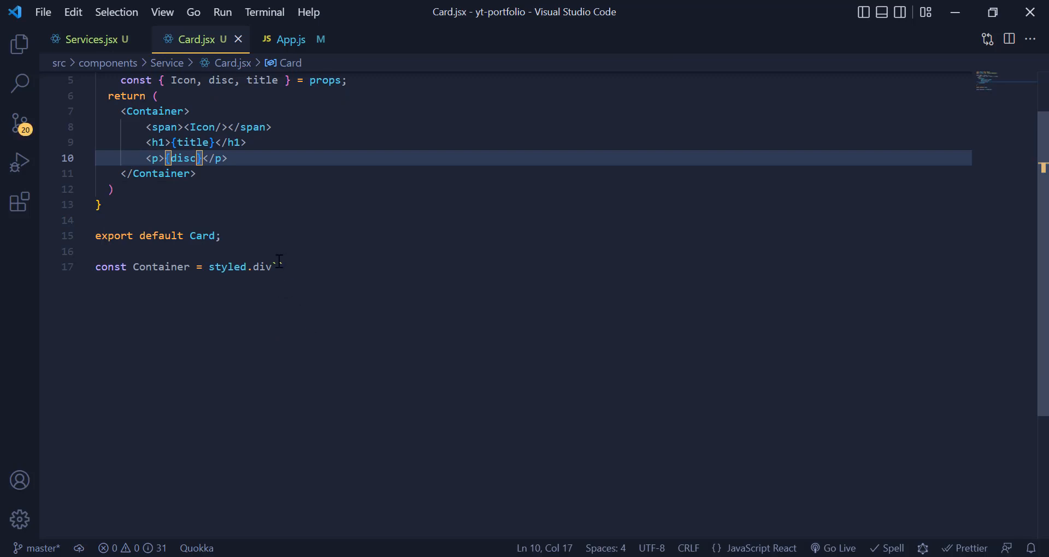
pyautogui.write('widh')
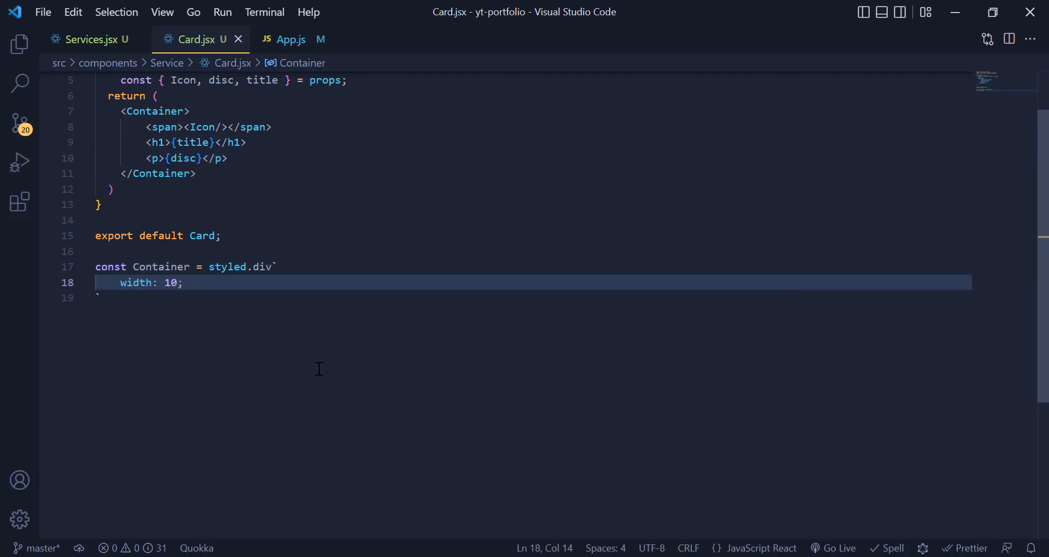
pyautogui.write('00%')
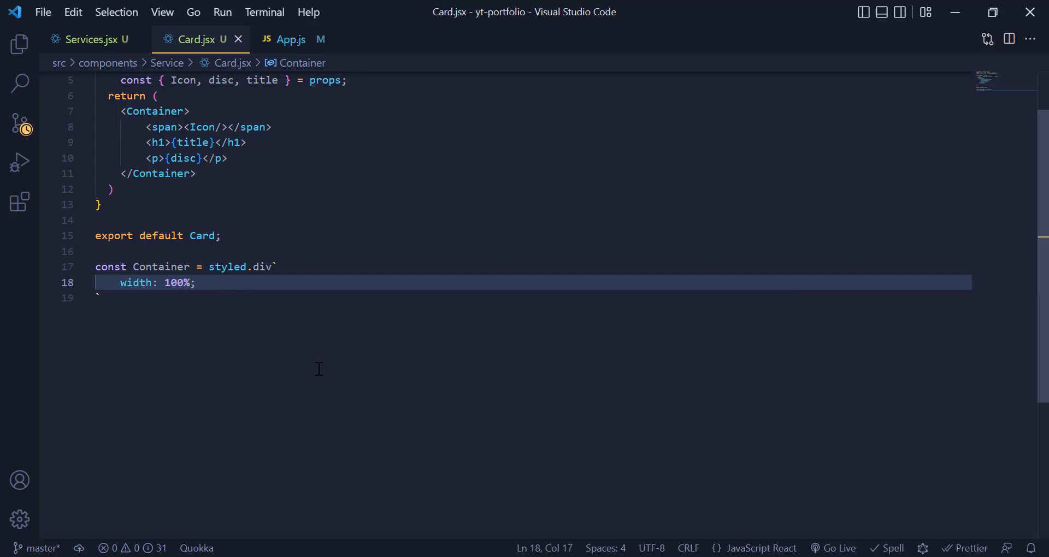
pyautogui.write('background: linear-gradient(159deg, rgb(45, 45, 58) 0%, rgb(43, 43, 53) 100%);')
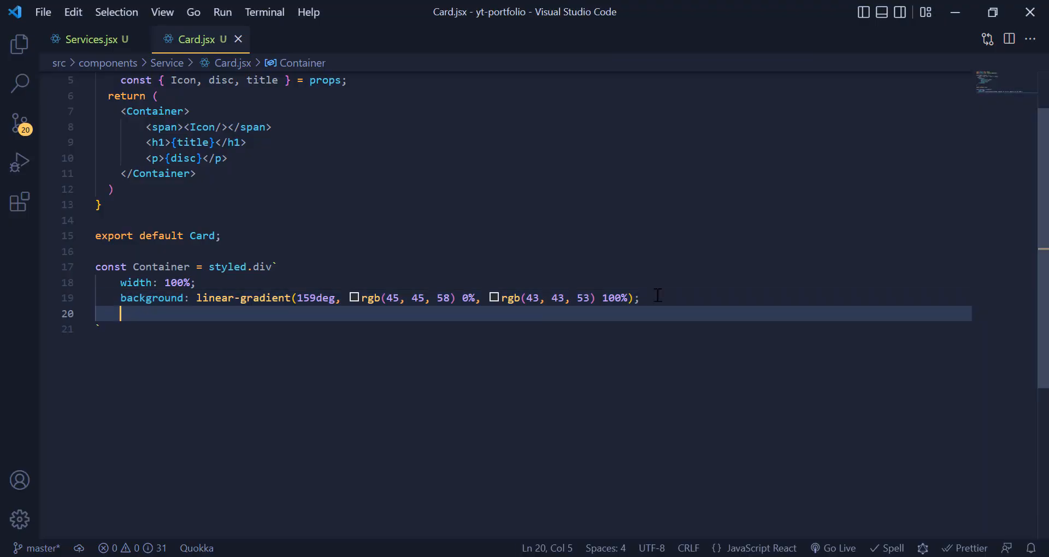
pyautogui.write('padding: 1rem;')
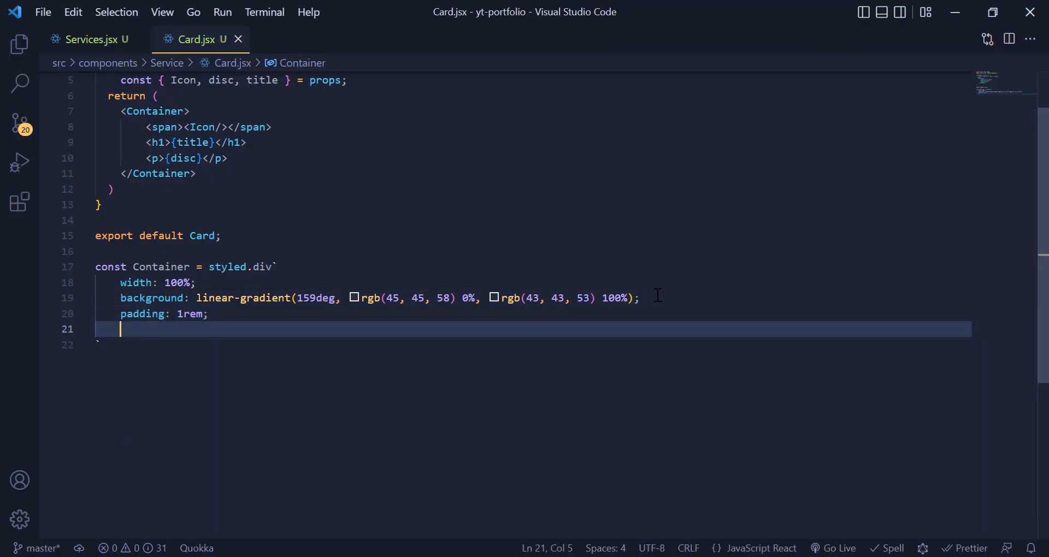
pyautogui.write('text-align: center;')
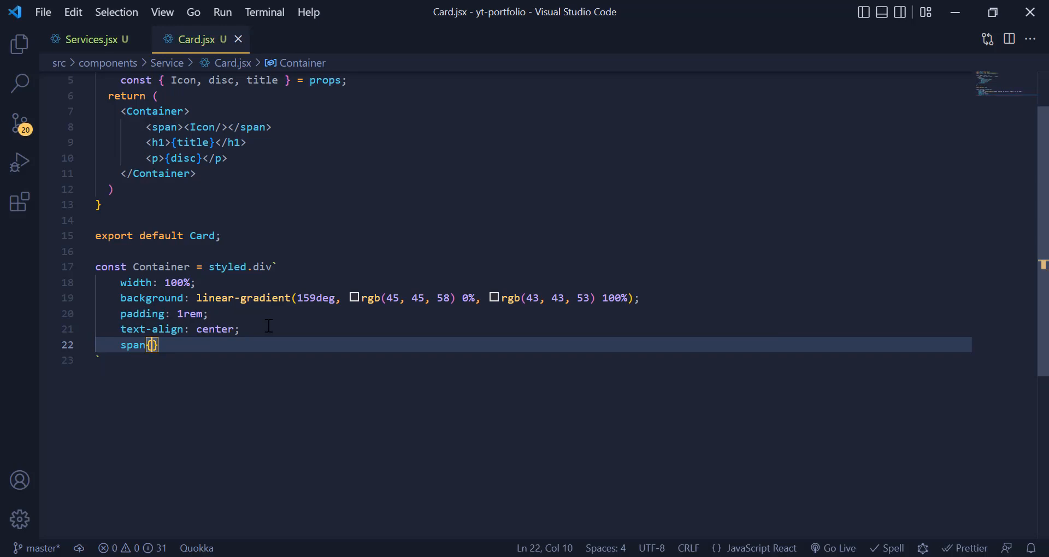
# Step: Set the icon span font-size to 4rem and give it the 'green' class
pyautogui.write('font-size: 4rem;')
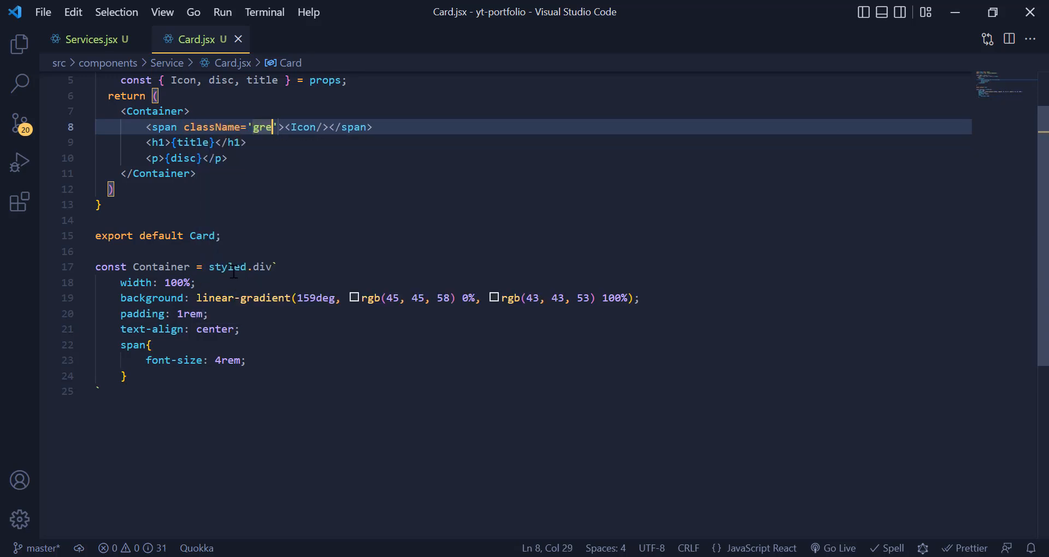
pyautogui.write('en')
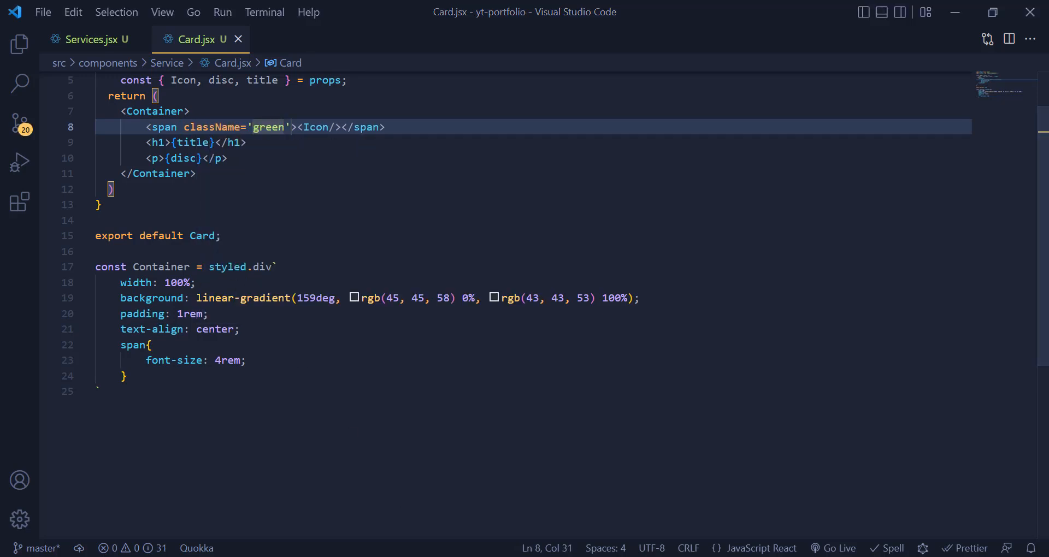
pyautogui.click(88, 13)
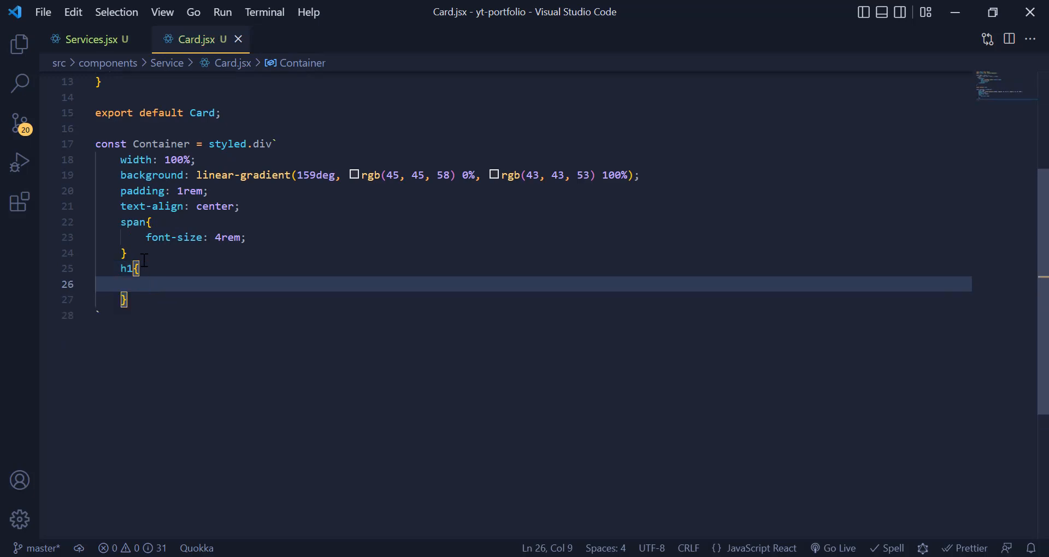
# Step: Size the card h1 at 1.2rem with padding-bottom 1rem and begin a p font rule
pyautogui.write('font-size: 1.;')
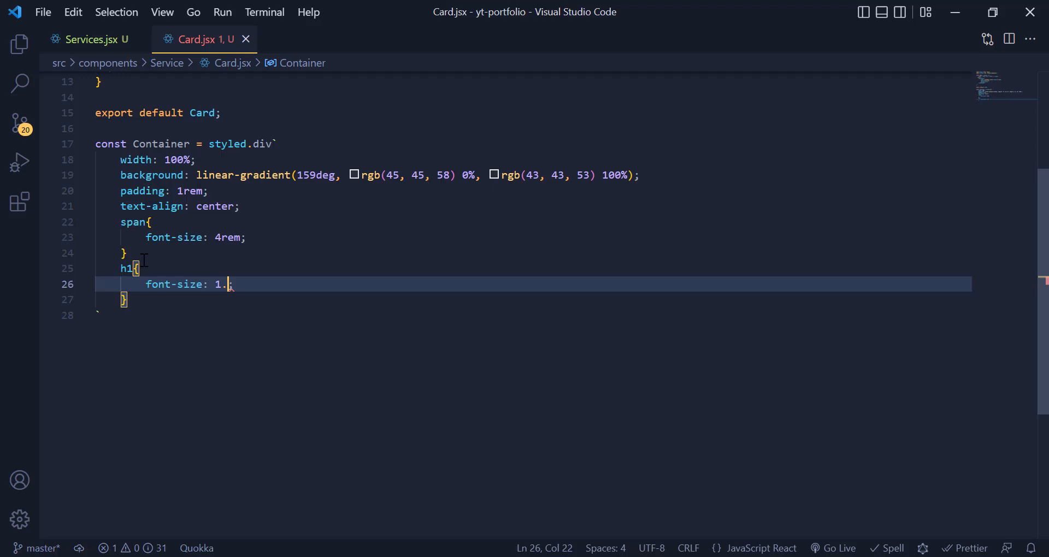
pyautogui.write('2rem')
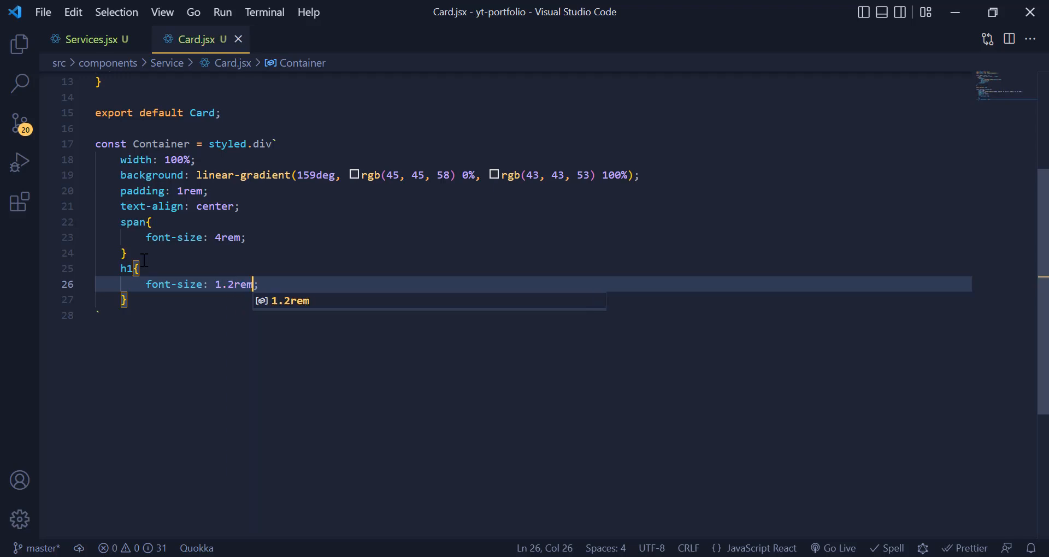
pyautogui.write('padding-bottom: ;')
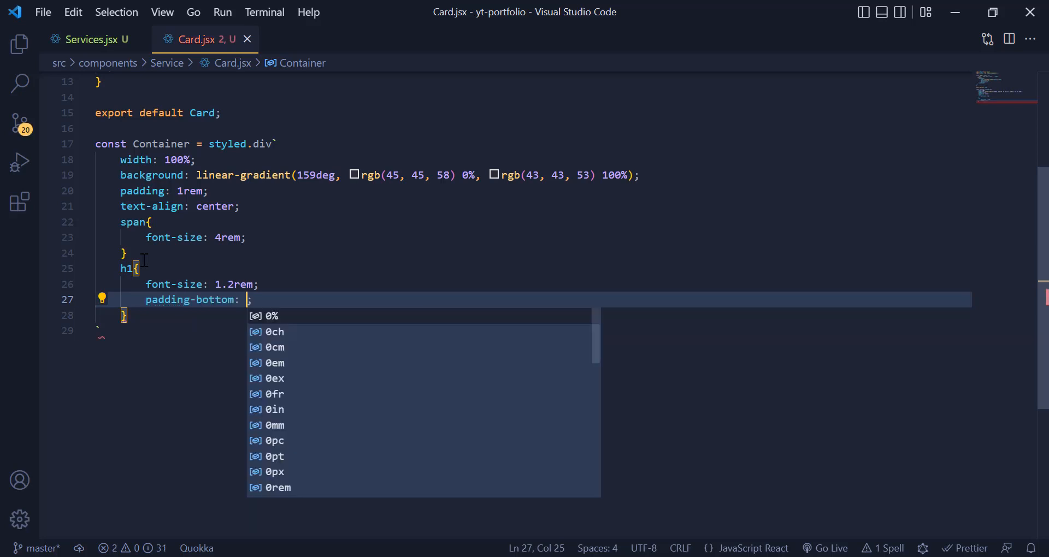
pyautogui.write('1rem')
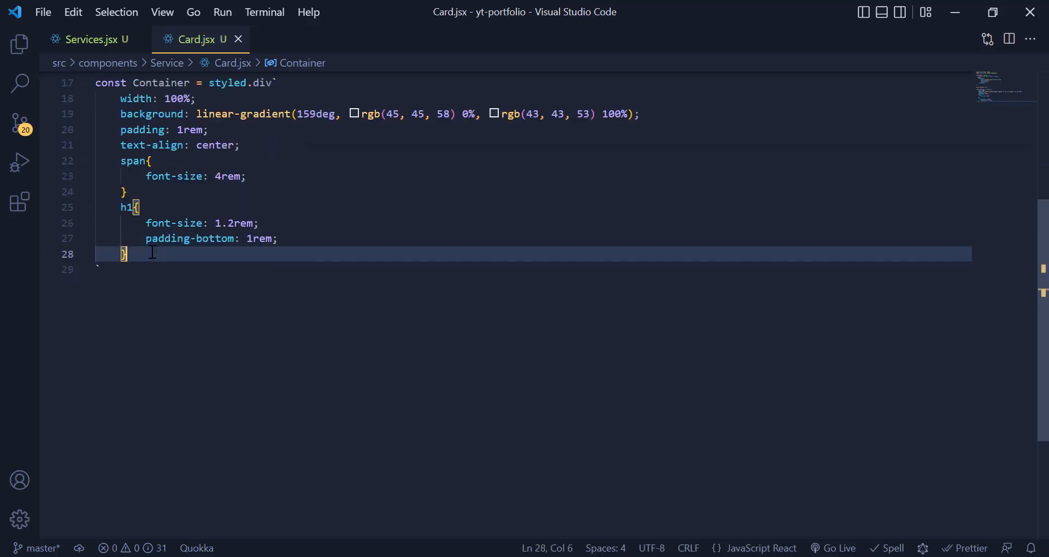
pyautogui.write('p{')
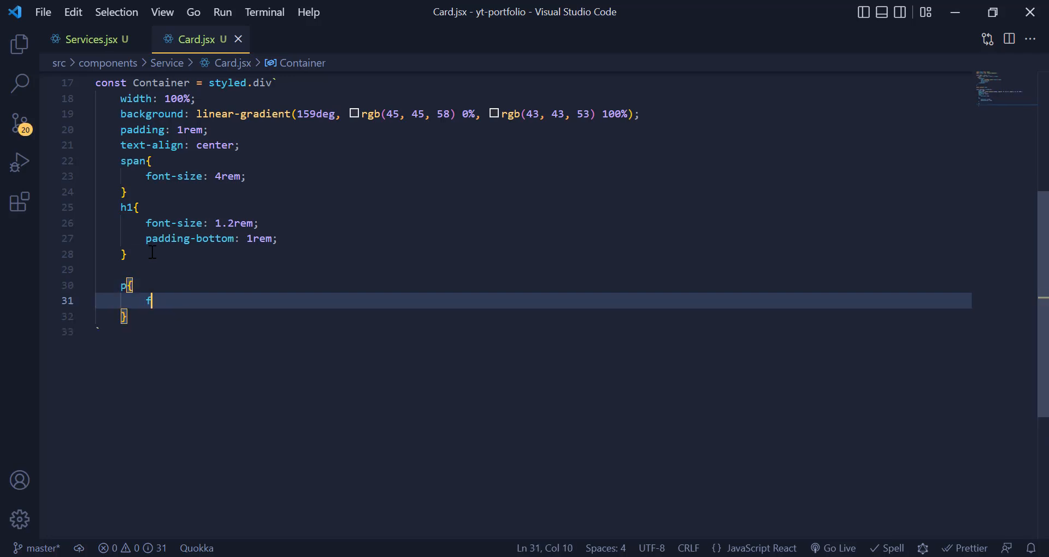
pyautogui.write('ont')
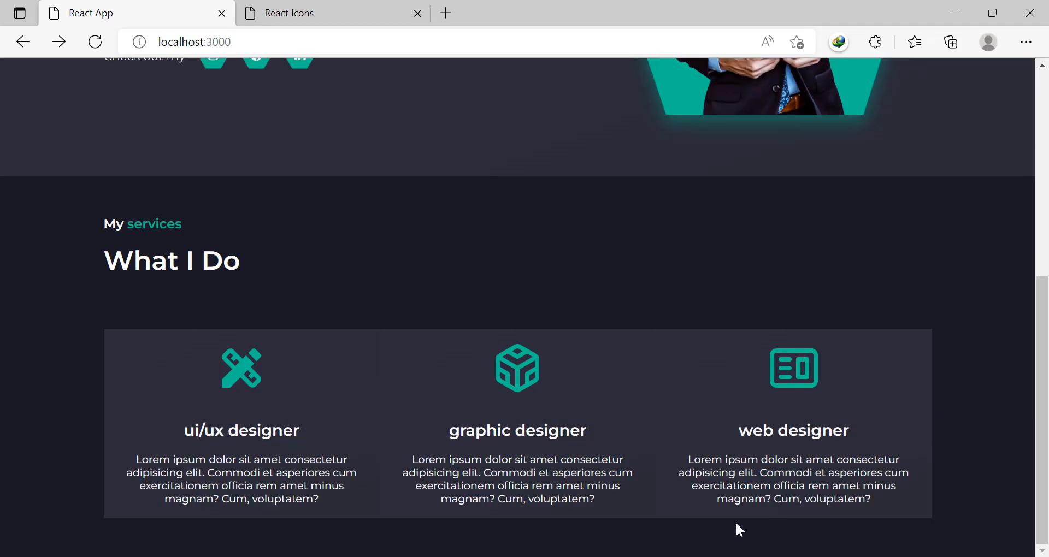
pyautogui.moveTo(408, 443)
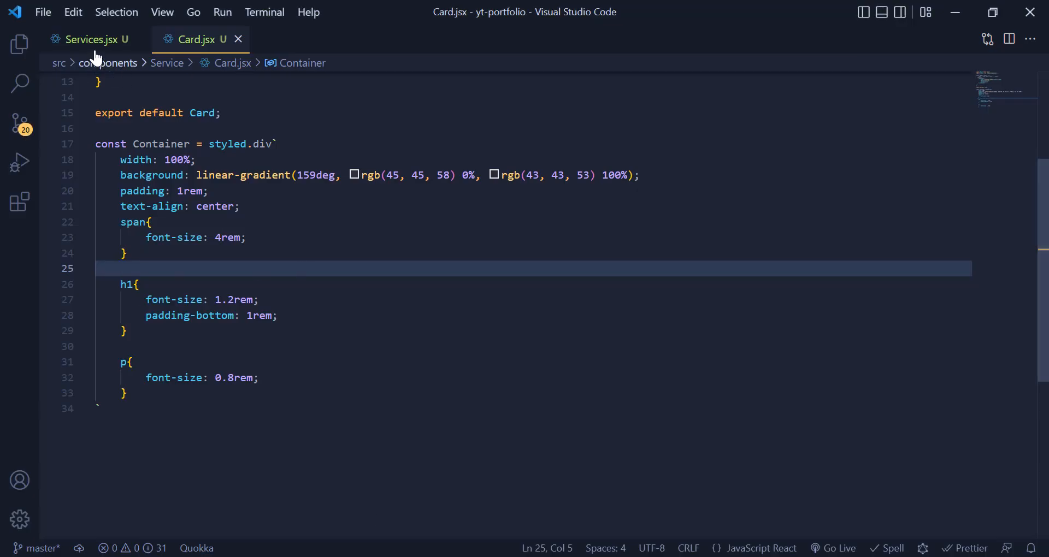
# Step: Return to Services.jsx to add a 1rem gap between the cards
pyautogui.click(94, 40)
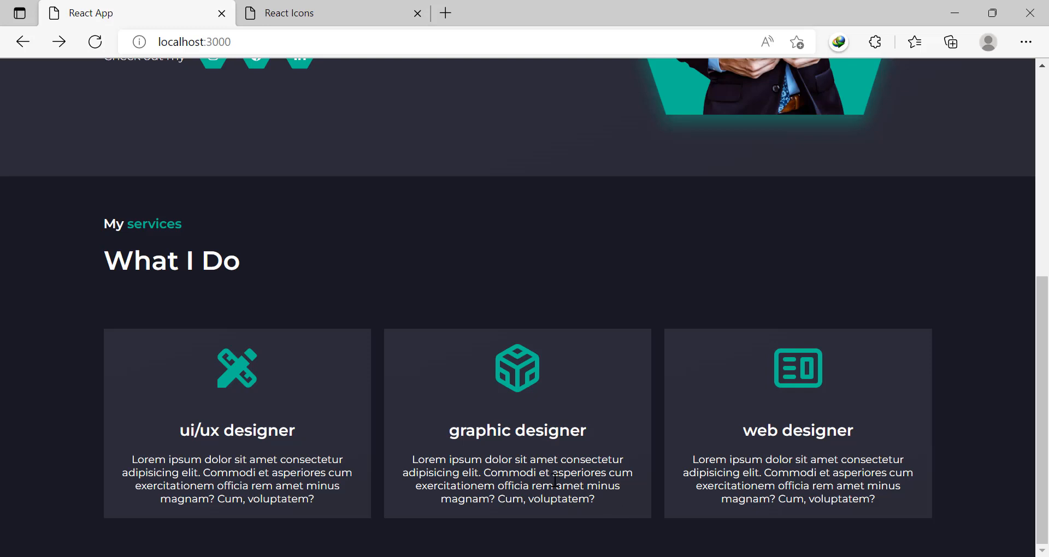
pyautogui.moveTo(644, 507)
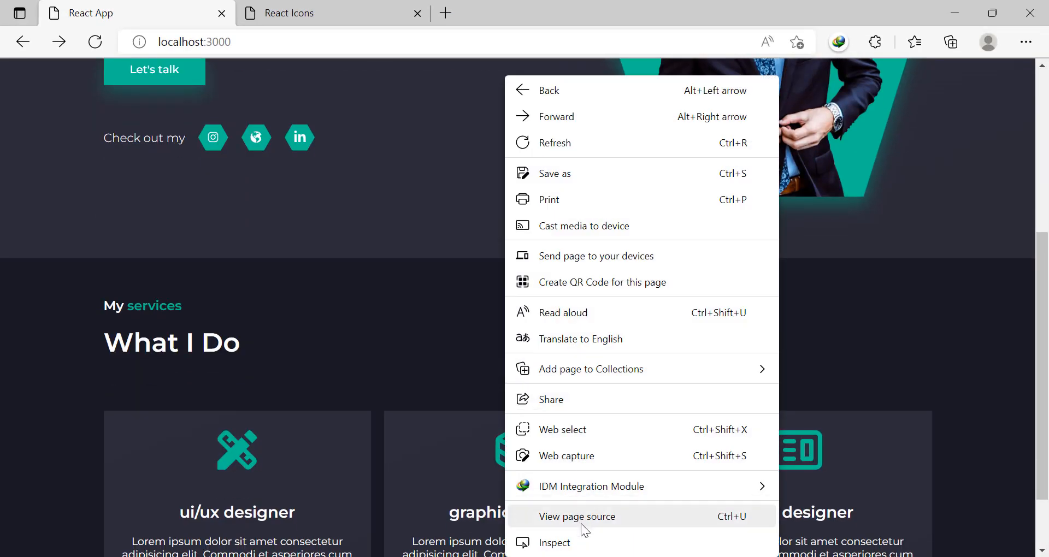
# Step: Enable responsive device preview via Inspect and narrow the viewport to about 830px so the third card wraps
pyautogui.click(554, 543)
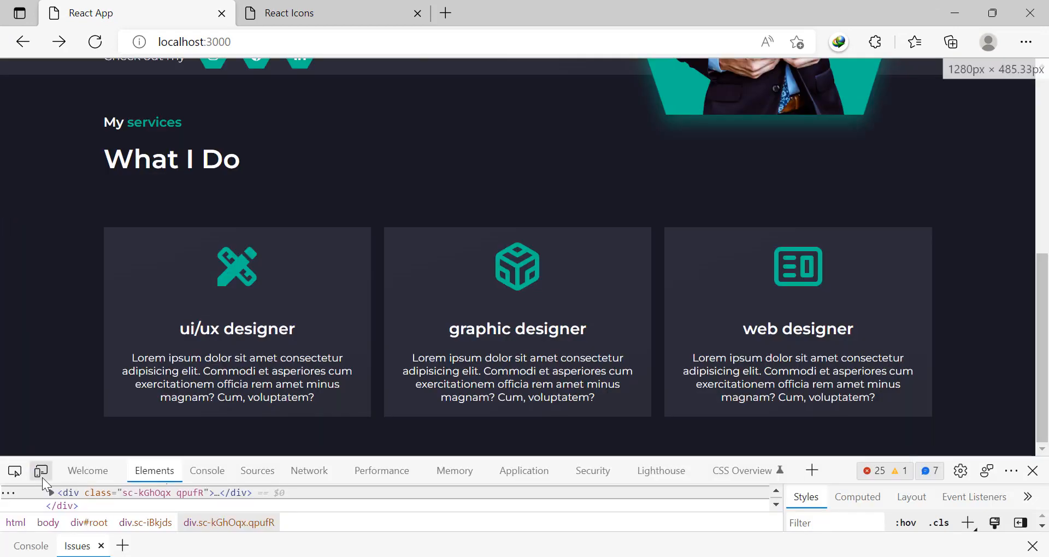
pyautogui.click(41, 472)
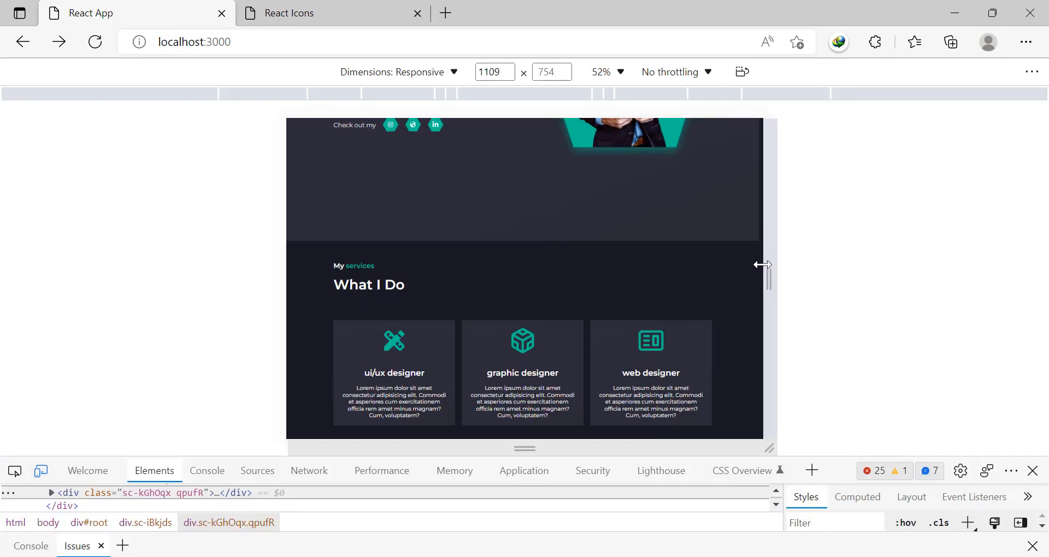
pyautogui.moveTo(764, 264); pyautogui.dragTo(726, 260)
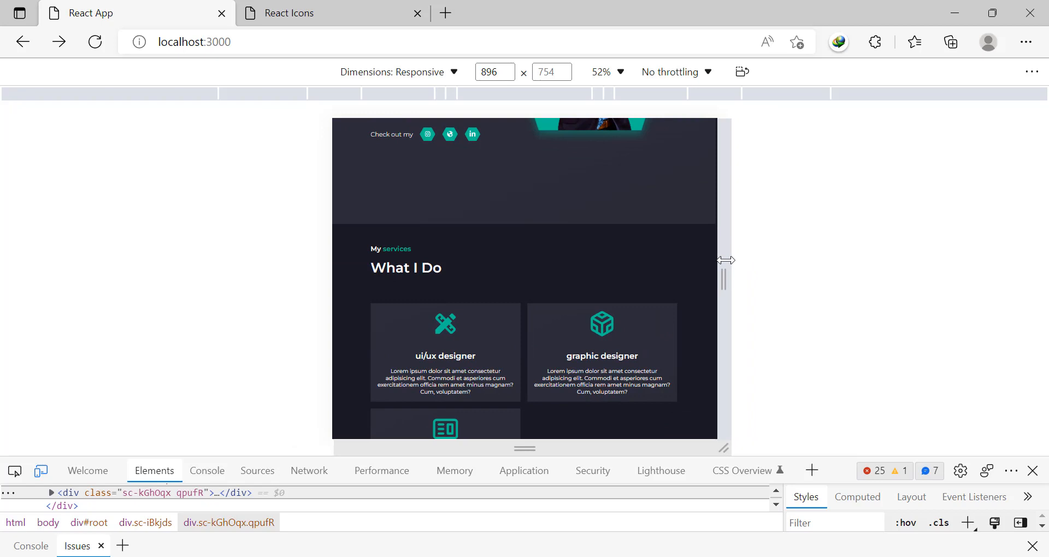
pyautogui.moveTo(726, 260); pyautogui.dragTo(714, 260)
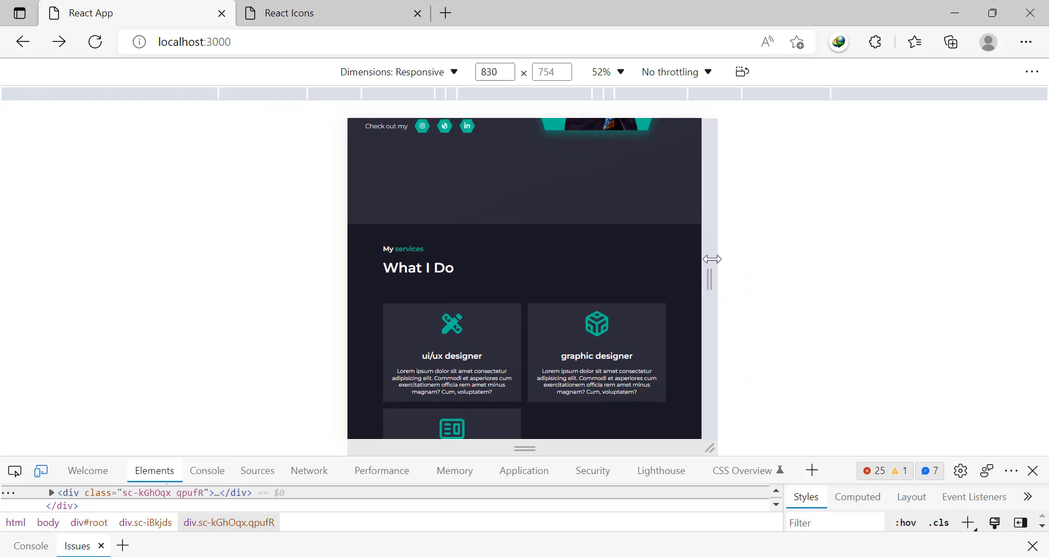
pyautogui.scroll(-3)
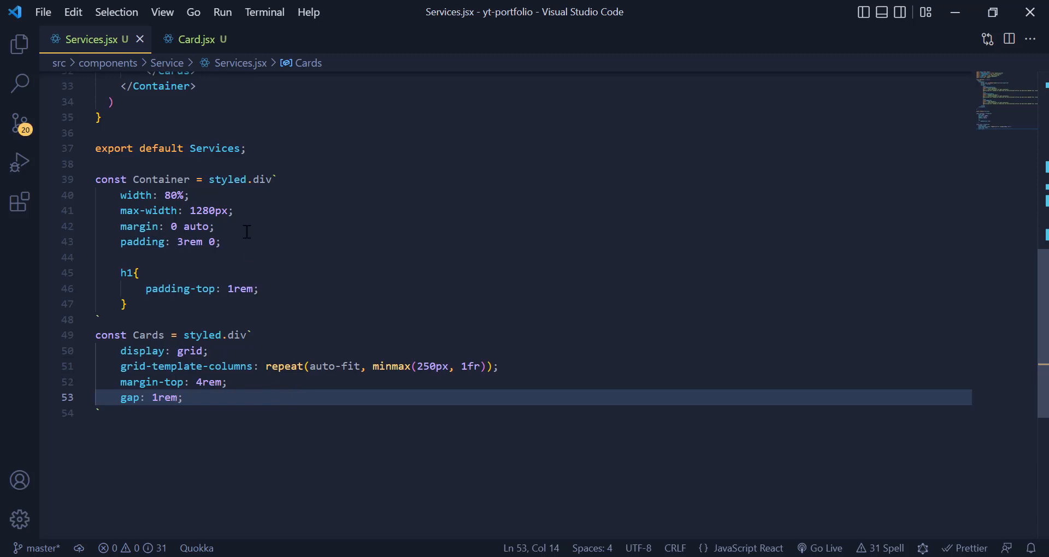
pyautogui.write('@media(max-')
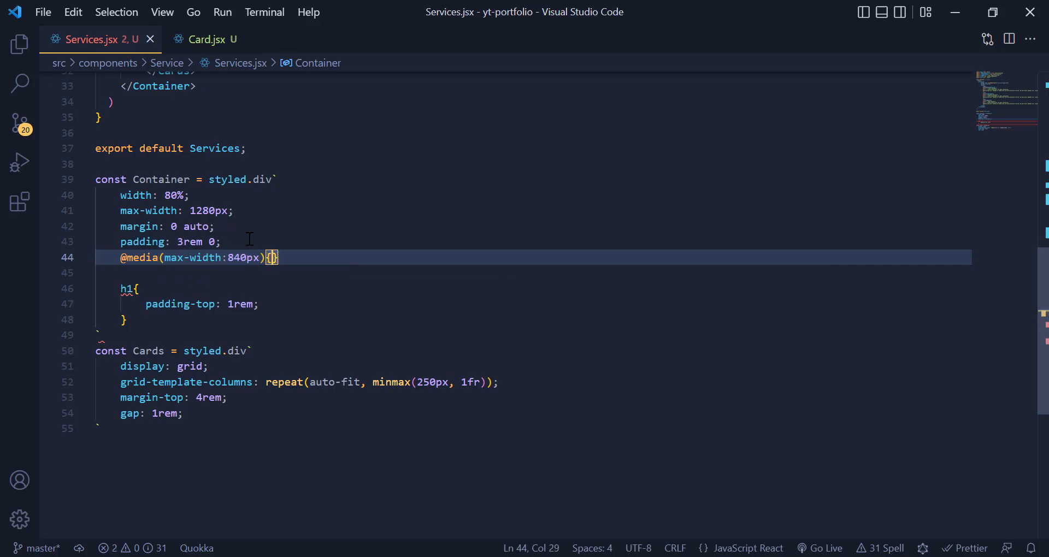
pyautogui.write('width')
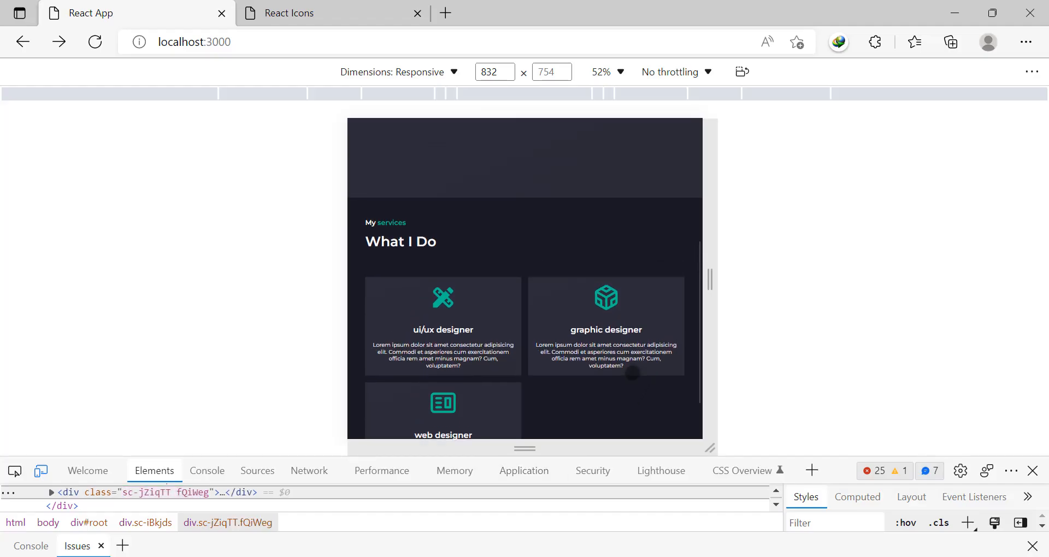
# Step: Resize the viewport toward phone width and select iPhone 12 Pro so the cards stack in one column
pyautogui.scroll(-3)
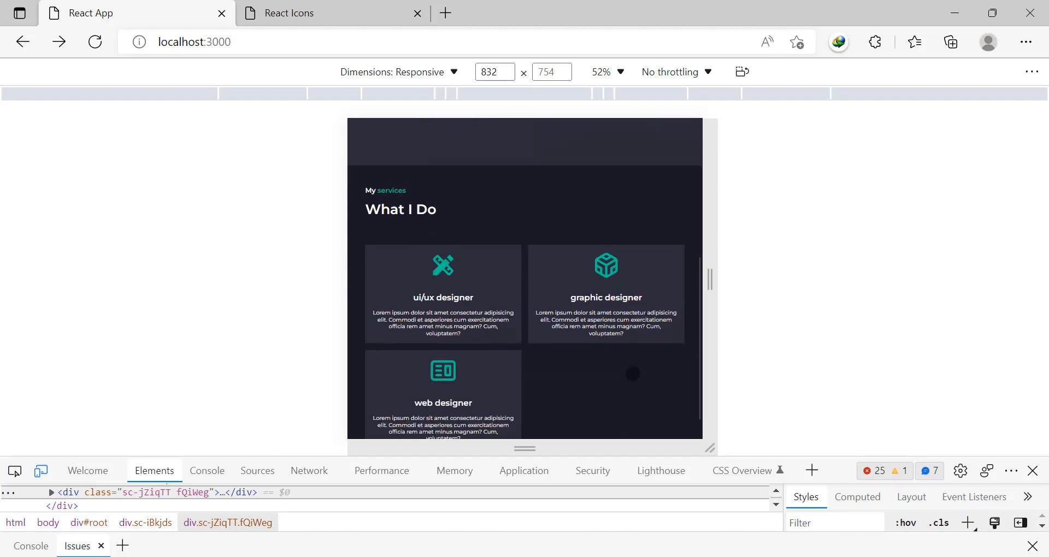
pyautogui.moveTo(709, 279); pyautogui.dragTo(747, 279)
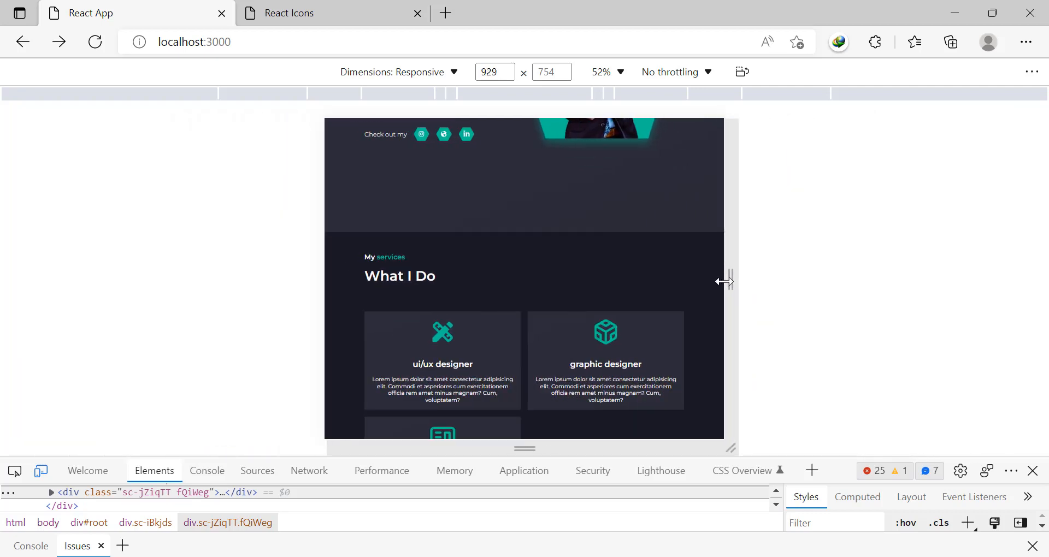
pyautogui.moveTo(725, 281); pyautogui.dragTo(615, 276)
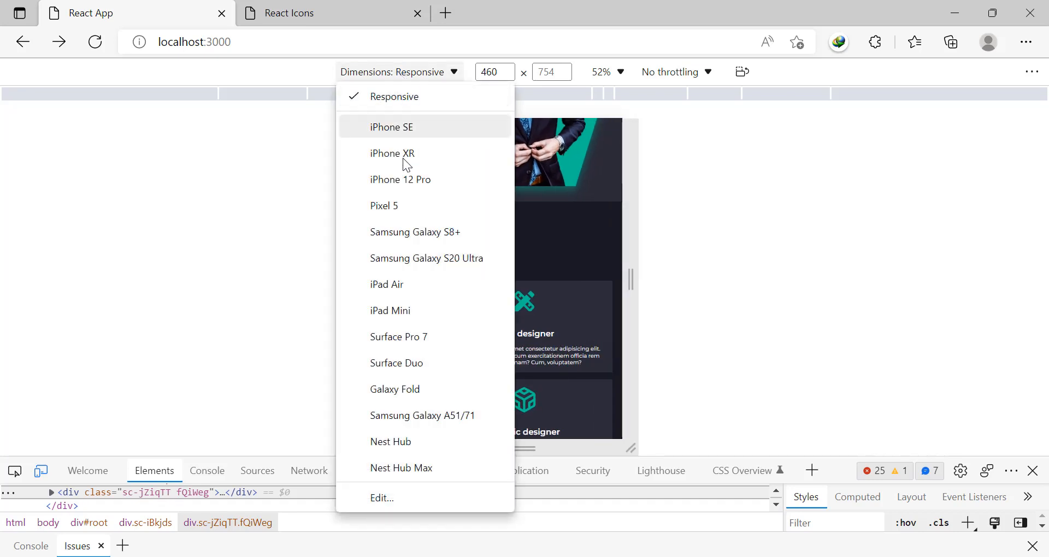
pyautogui.click(400, 179)
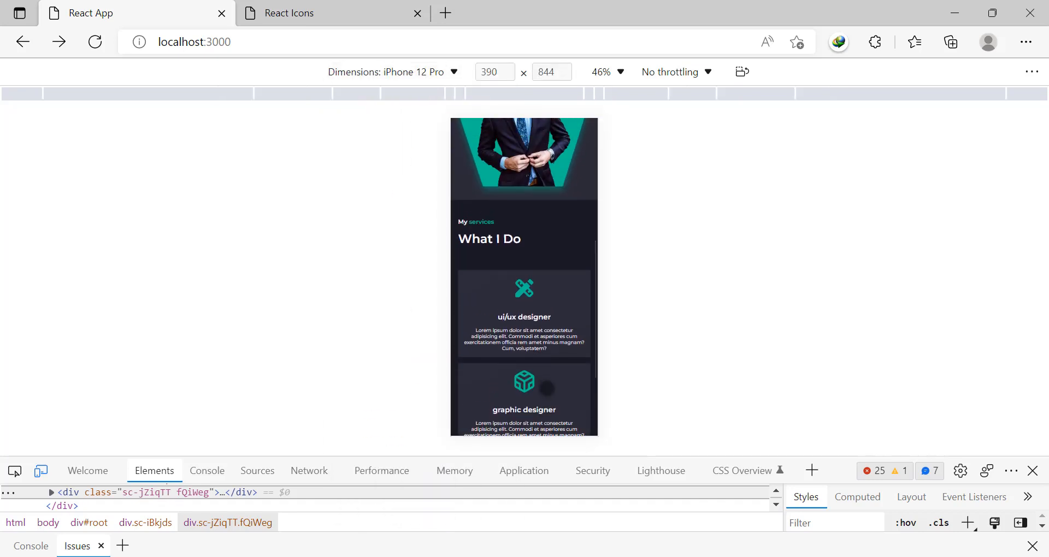